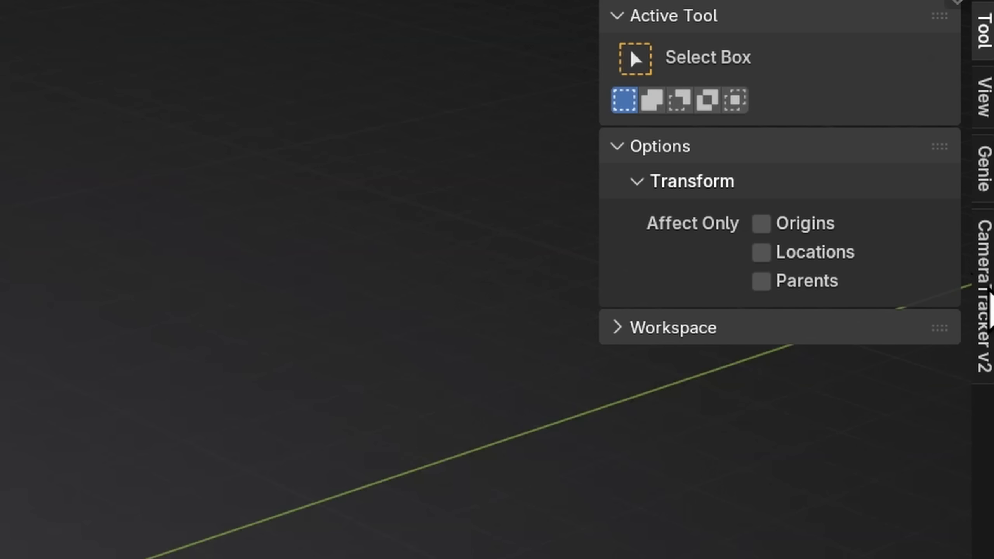
# - Install the C++ redistributables, show the CameraTracker v2 panel, and close Preferences
pyautogui.click(980, 279)
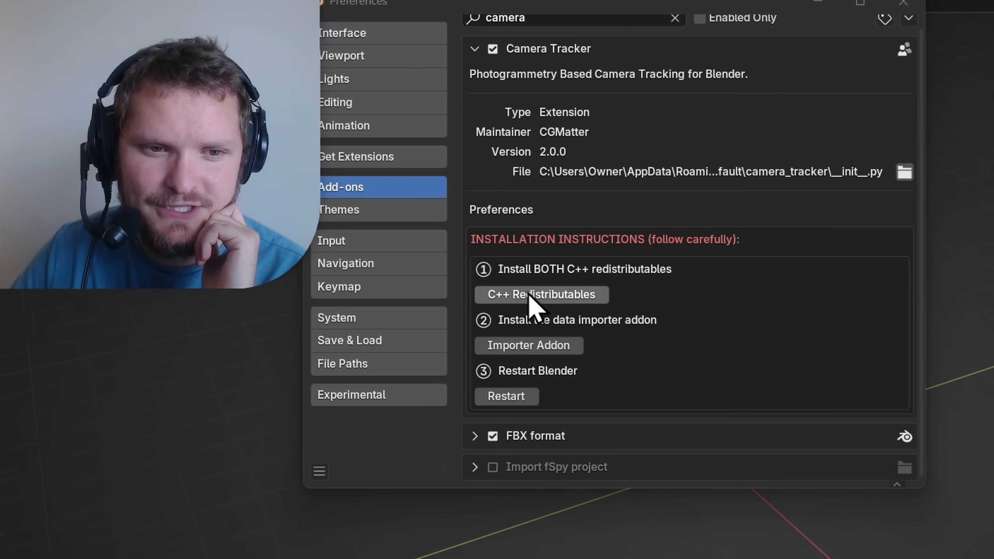
pyautogui.click(541, 294)
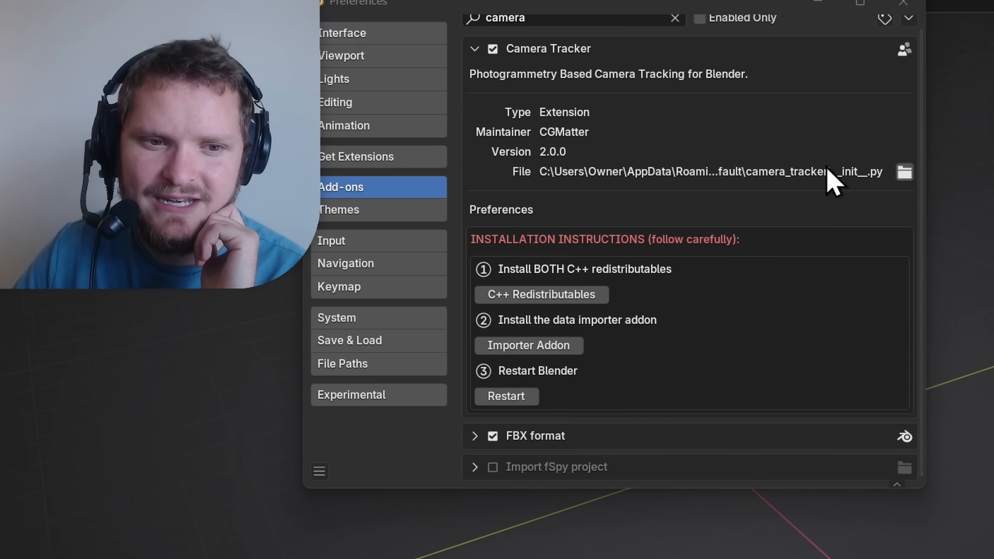
pyautogui.moveTo(528, 346)
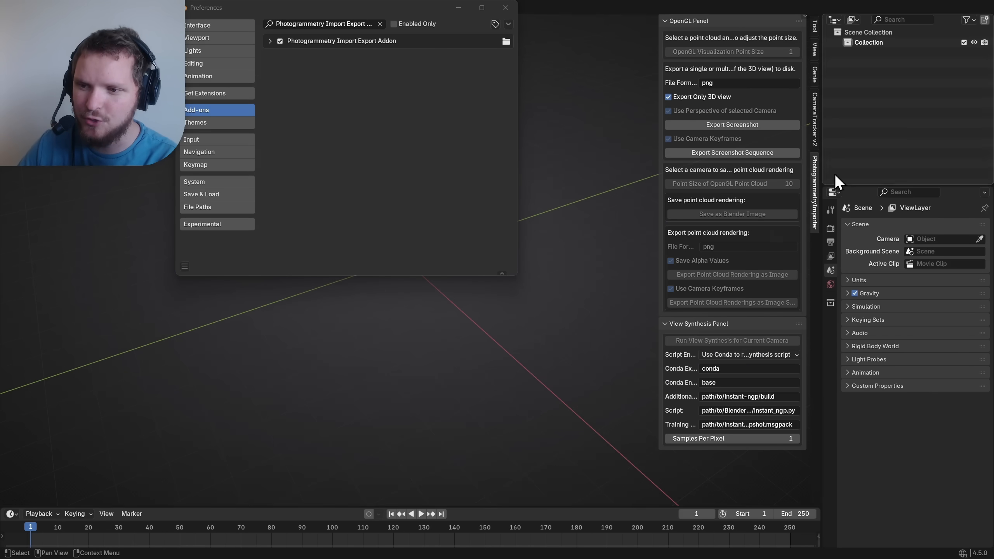
pyautogui.click(814, 114)
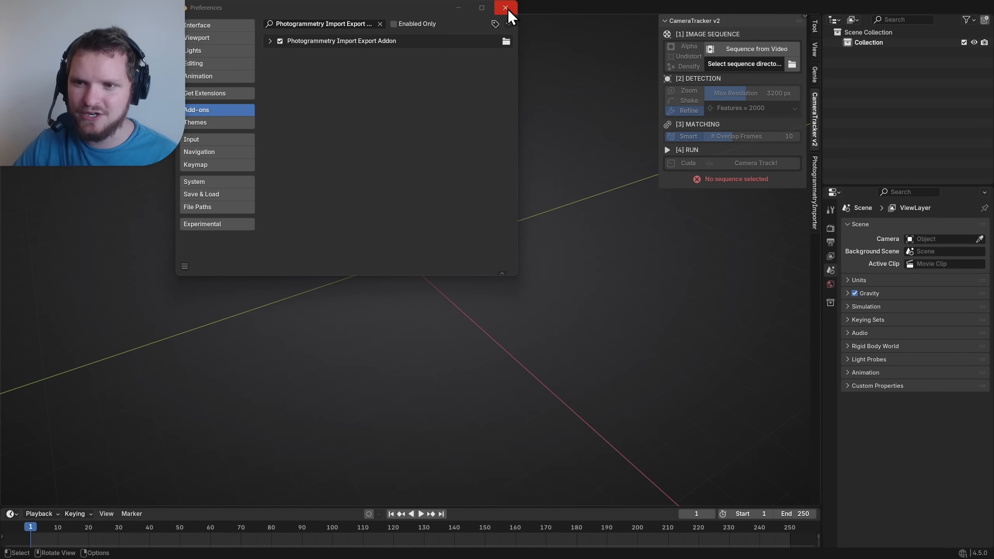
pyautogui.click(504, 8)
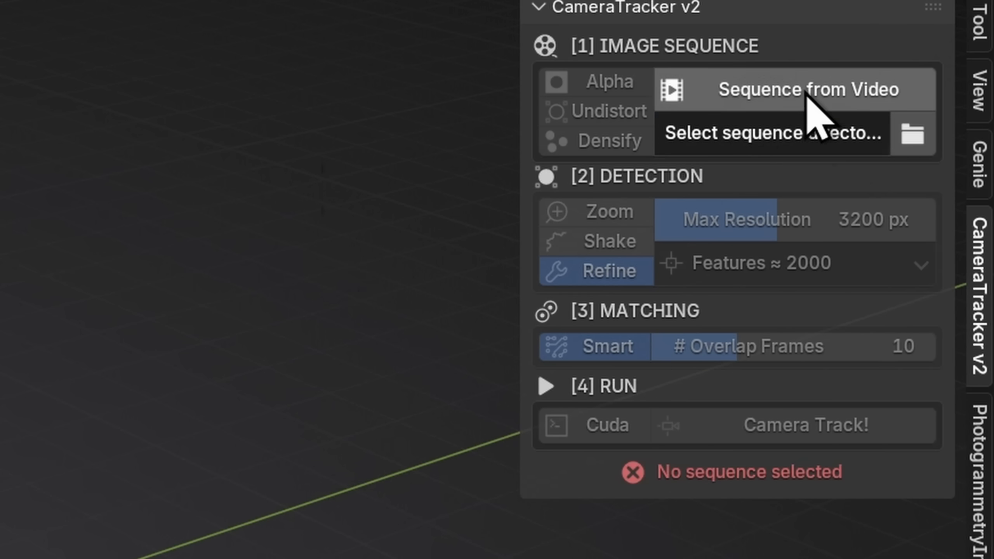
# - Extract frames from Desktop MVI_4643.MP4 into a sequence and enable Cuda acceleration
pyautogui.click(796, 89)
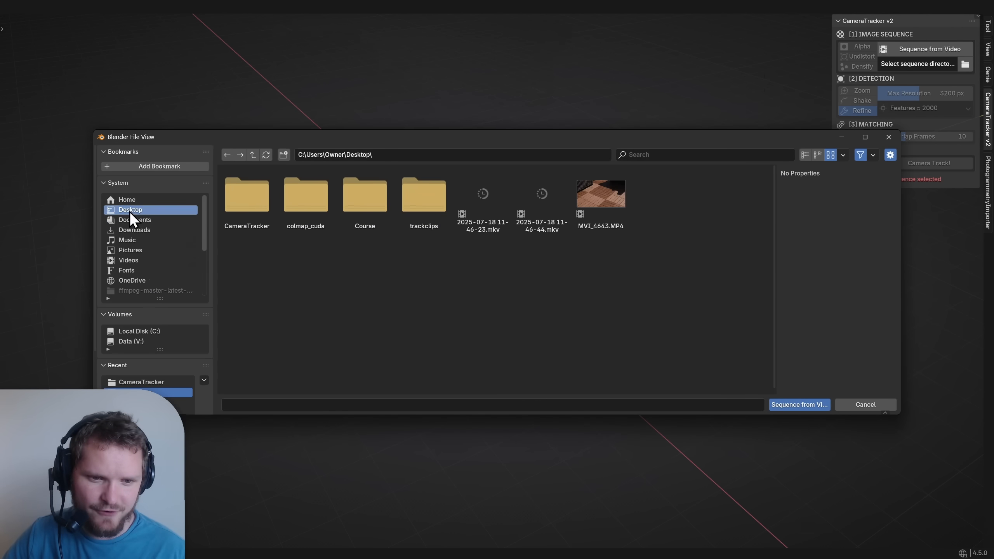
pyautogui.click(599, 193)
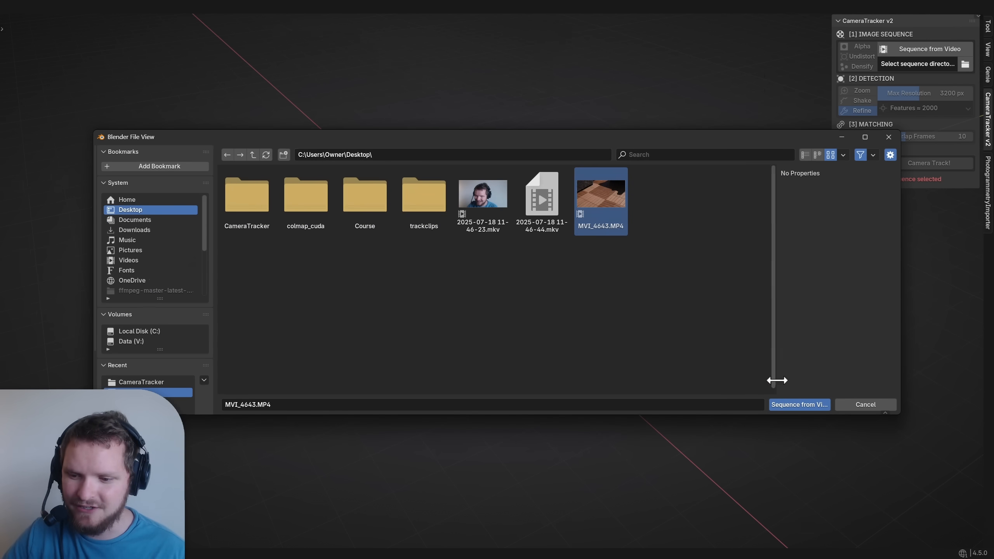
pyautogui.click(798, 404)
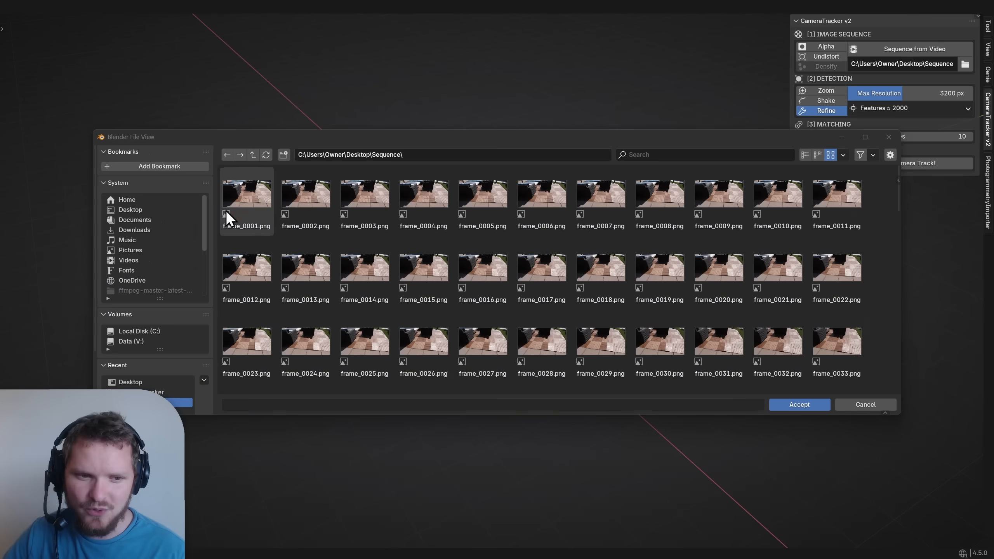
pyautogui.scroll(-3)
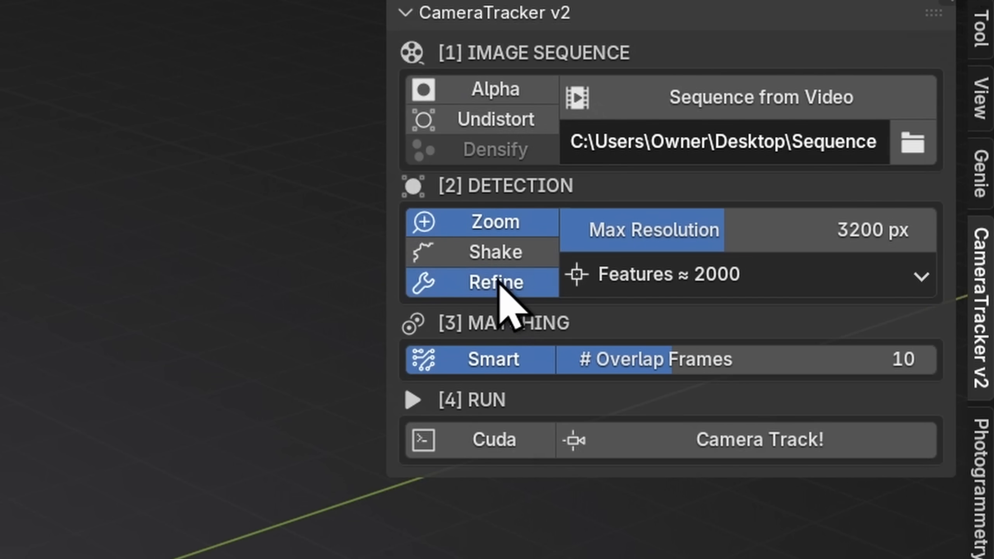
pyautogui.moveTo(494, 281)
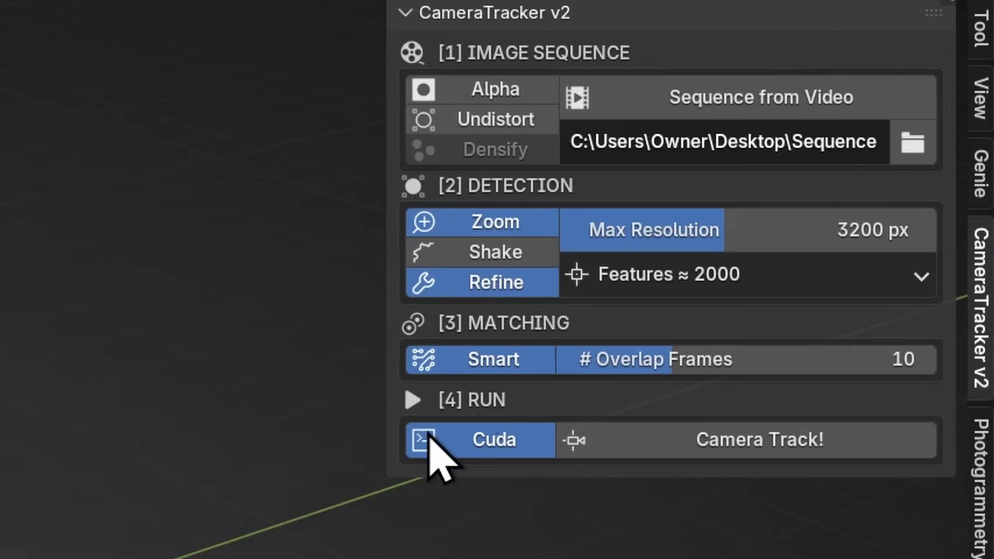
pyautogui.click(758, 440)
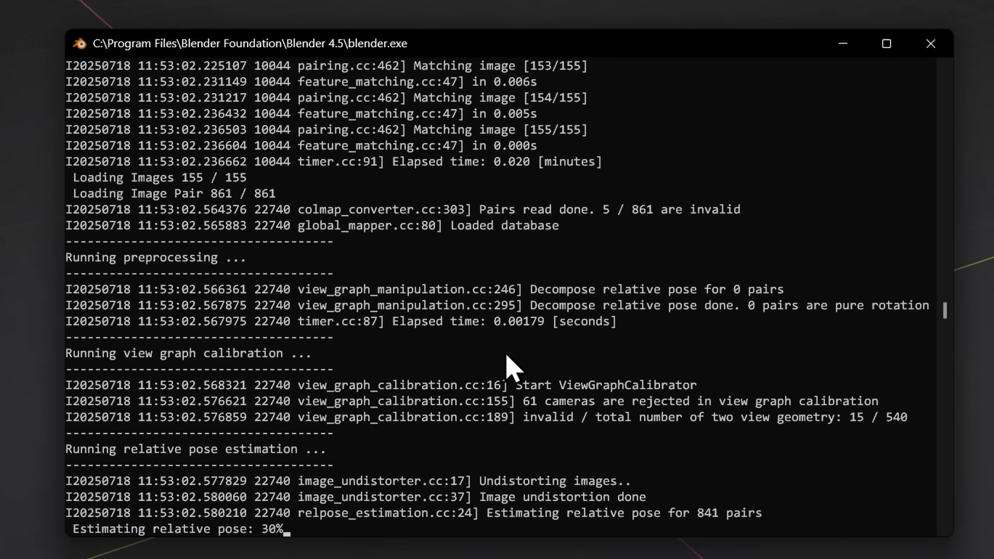
pyautogui.moveTo(621, 317)
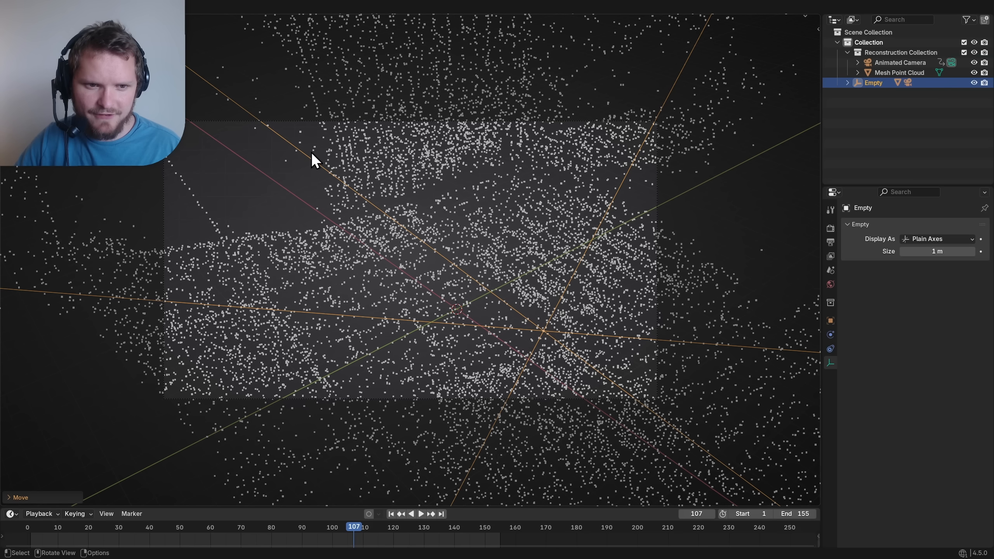
# - Scale Suzanne into the point cloud and set a Movie Clip camera background
pyautogui.click(419, 513)
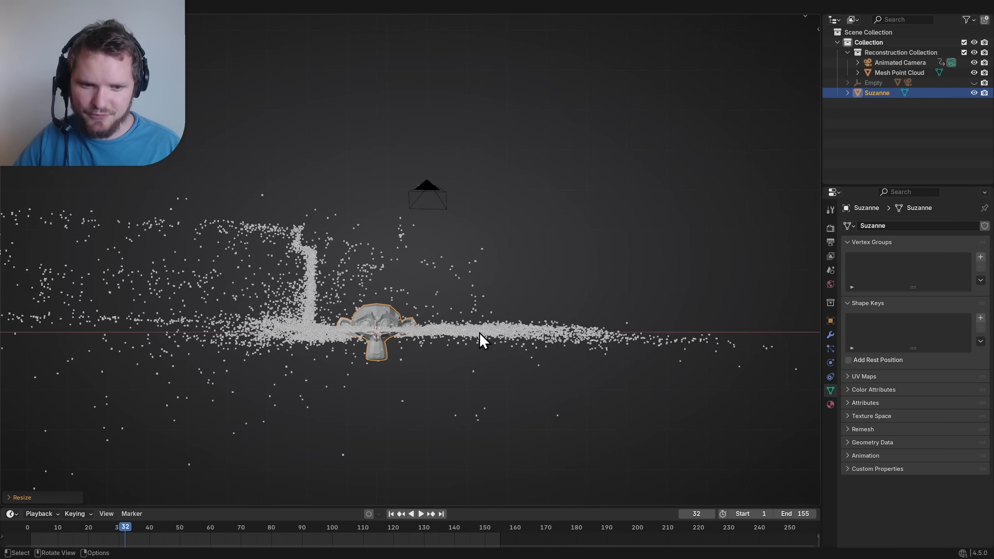
pyautogui.press('s')
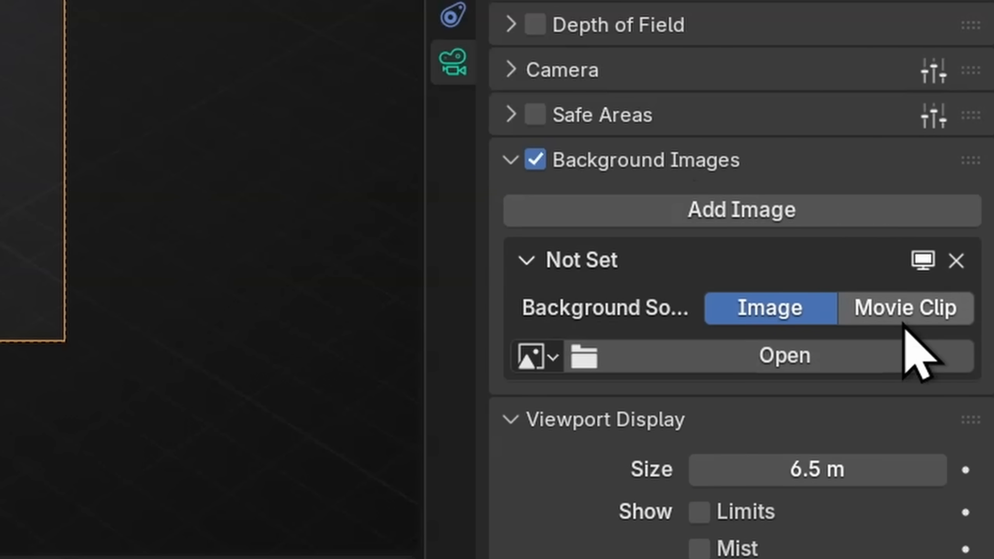
pyautogui.click(904, 308)
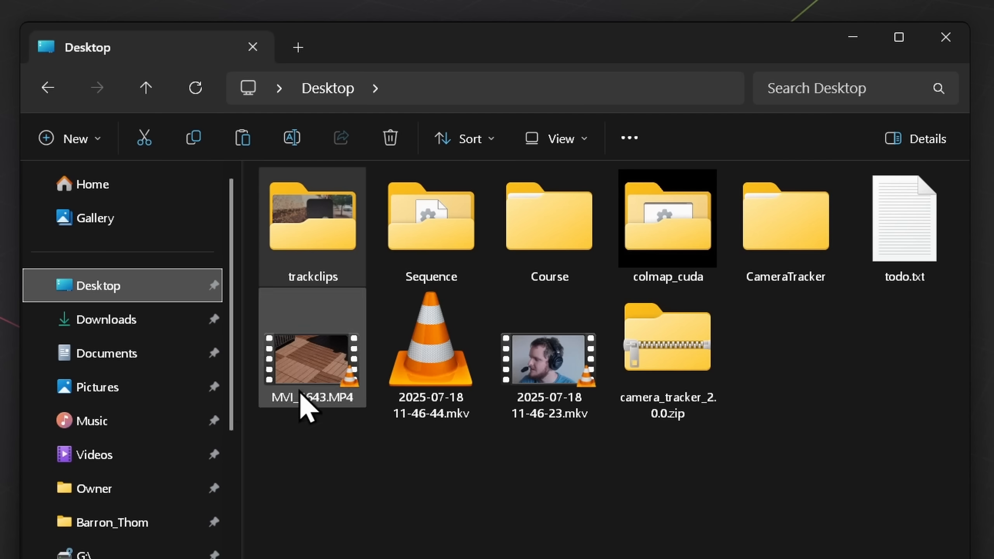
# - Open the Desktop Sequence folder, browse the extracted PNG frames, then minimize File Explorer
pyautogui.click(429, 217)
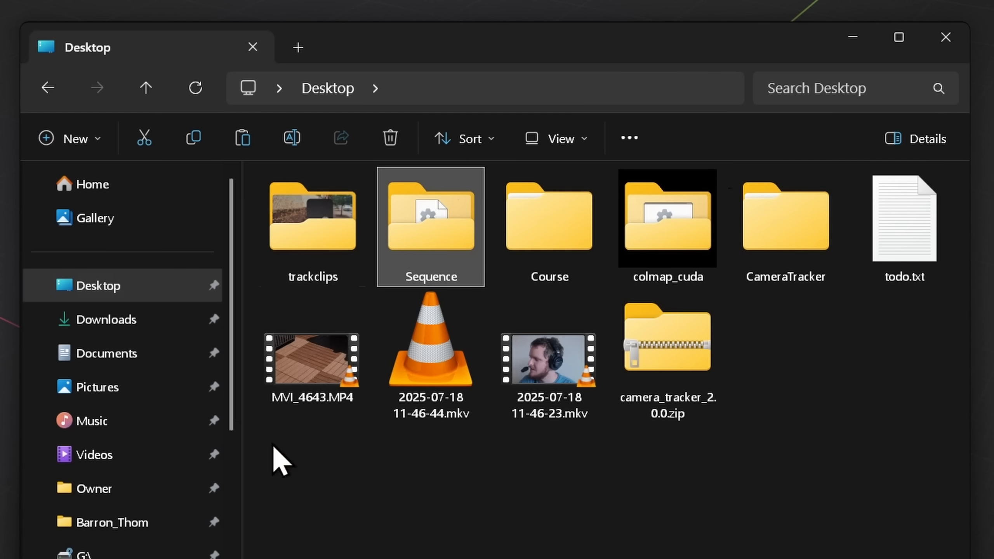
pyautogui.doubleClick(431, 217)
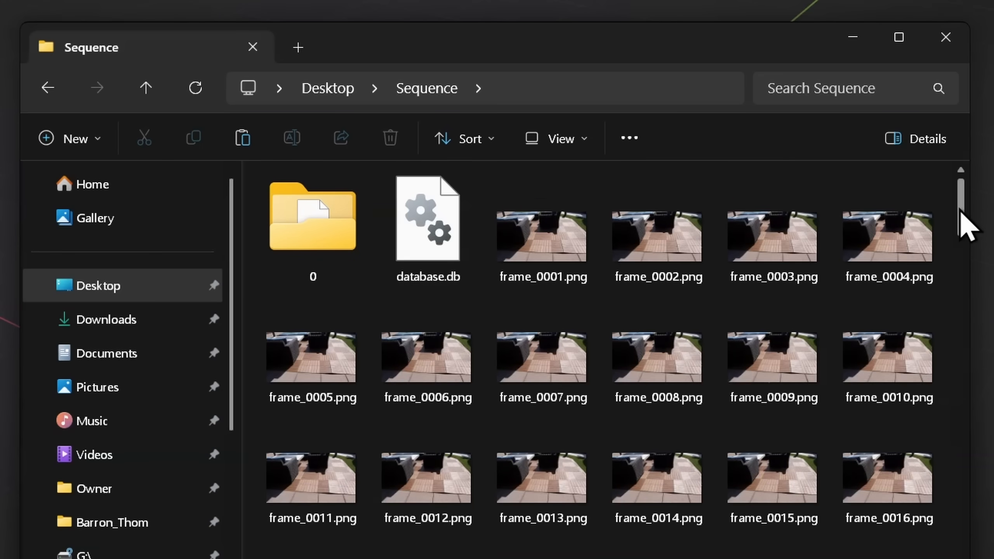
pyautogui.click(427, 219)
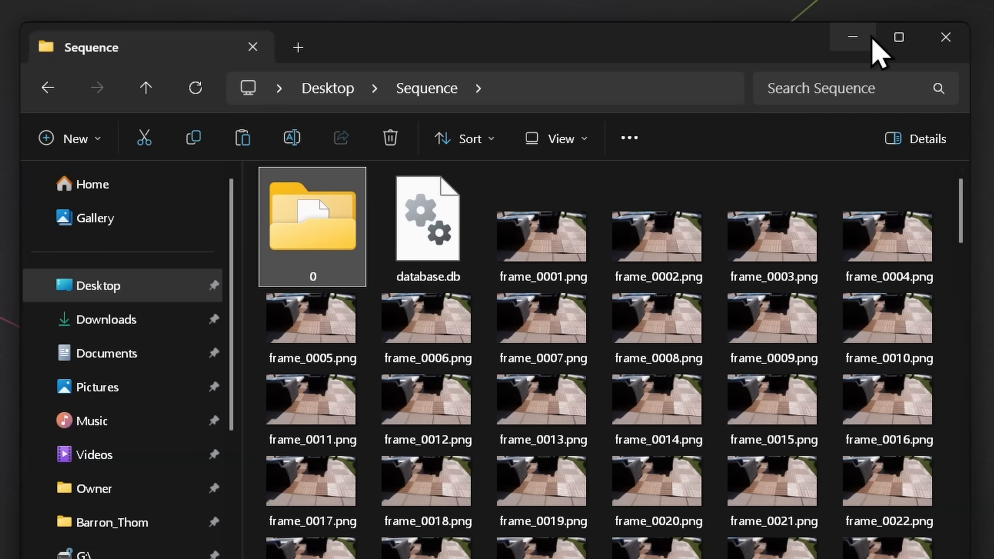
pyautogui.moveTo(852, 37)
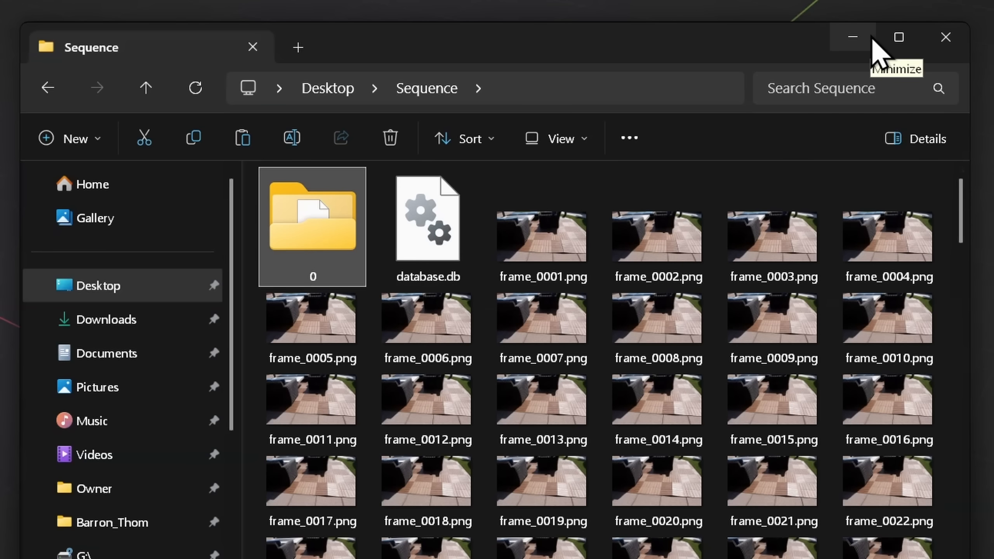
pyautogui.click(851, 37)
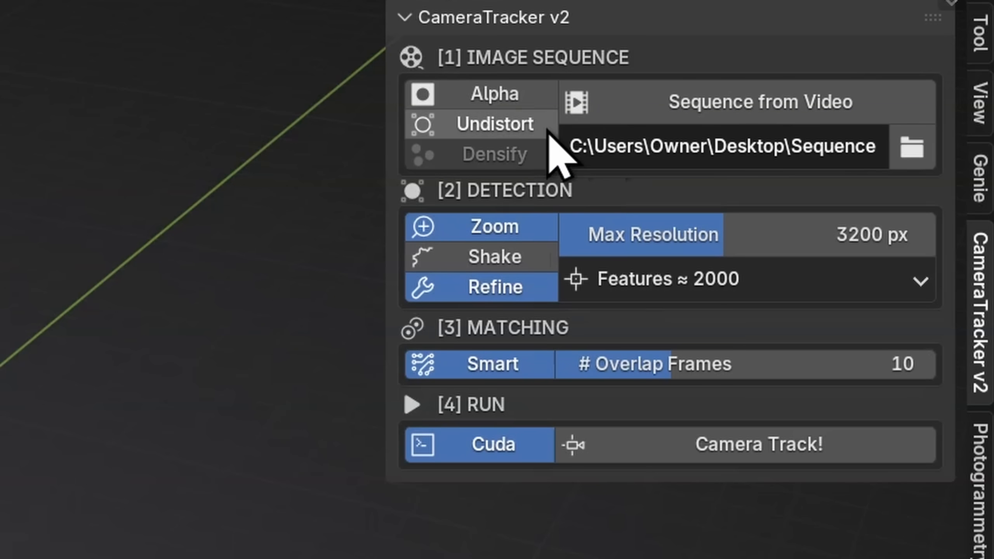
# - Rerun Camera Track with undistortion enabled and open the resulting Undistorted folder
pyautogui.click(496, 123)
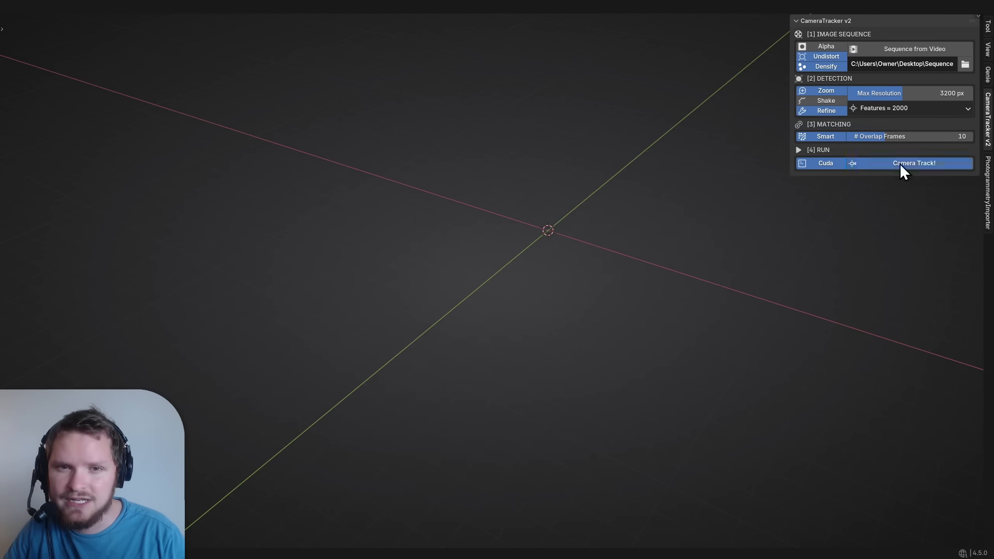
pyautogui.click(913, 163)
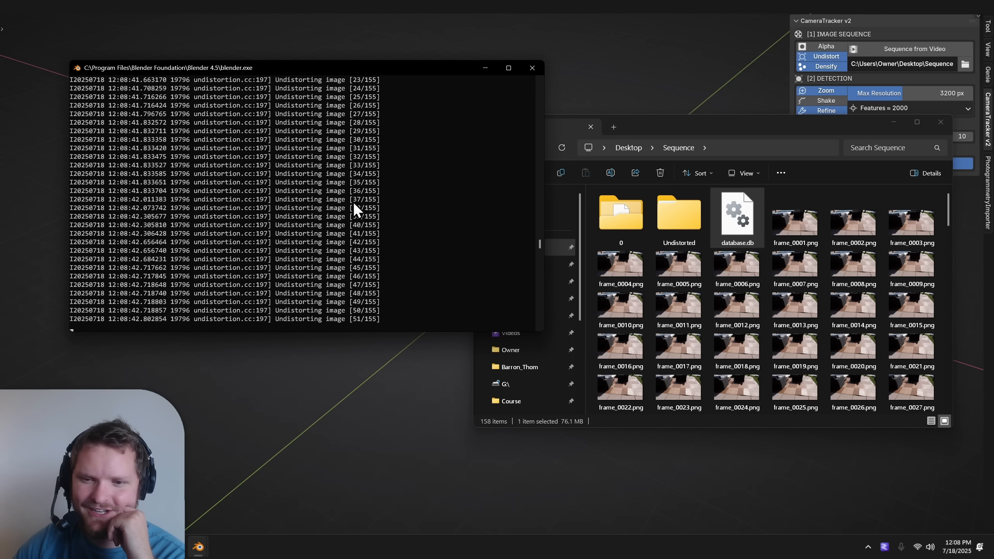
pyautogui.click(678, 216)
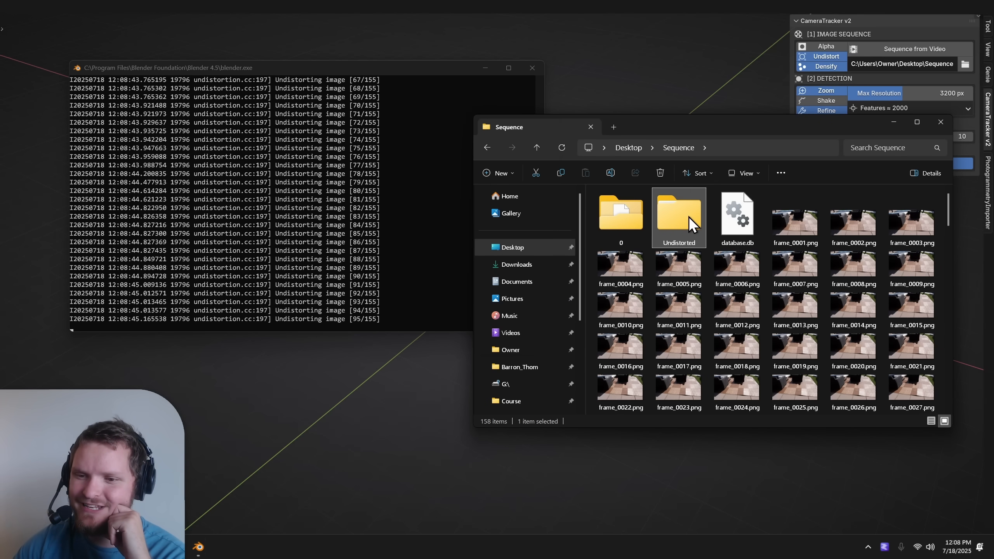
pyautogui.doubleClick(677, 212)
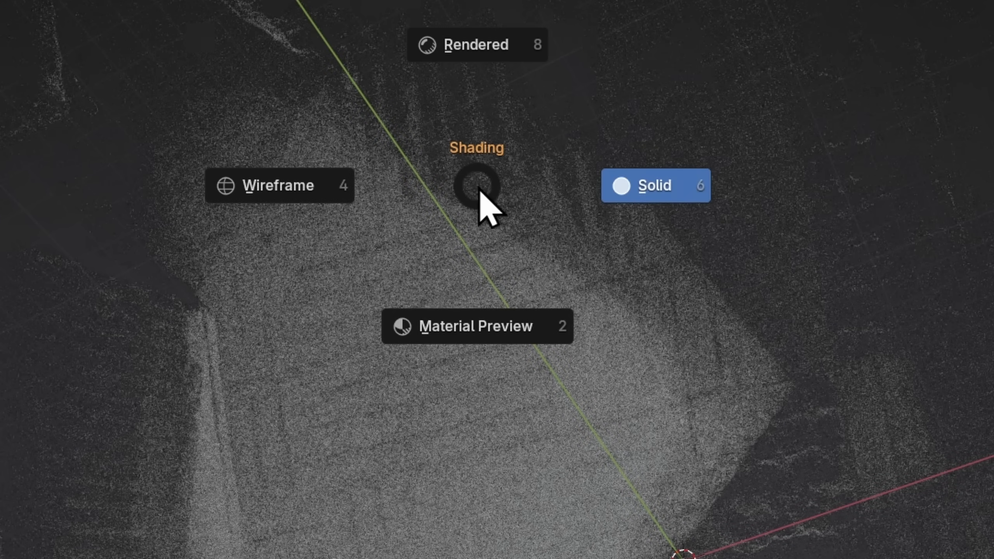
# - Switch to Solid shading, select scene_dense, and adjust its point radius
pyautogui.click(477, 325)
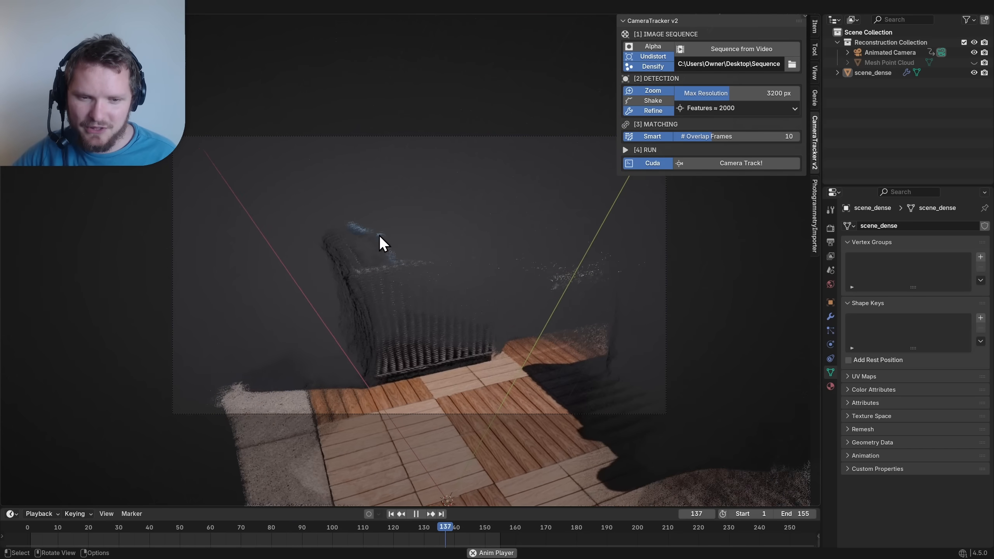
pyautogui.click(416, 514)
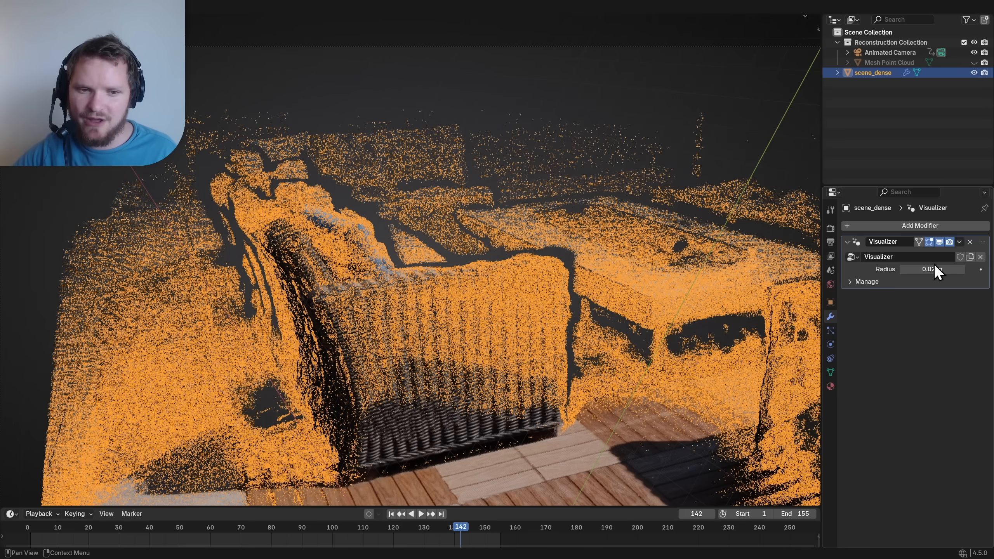
pyautogui.click(420, 513)
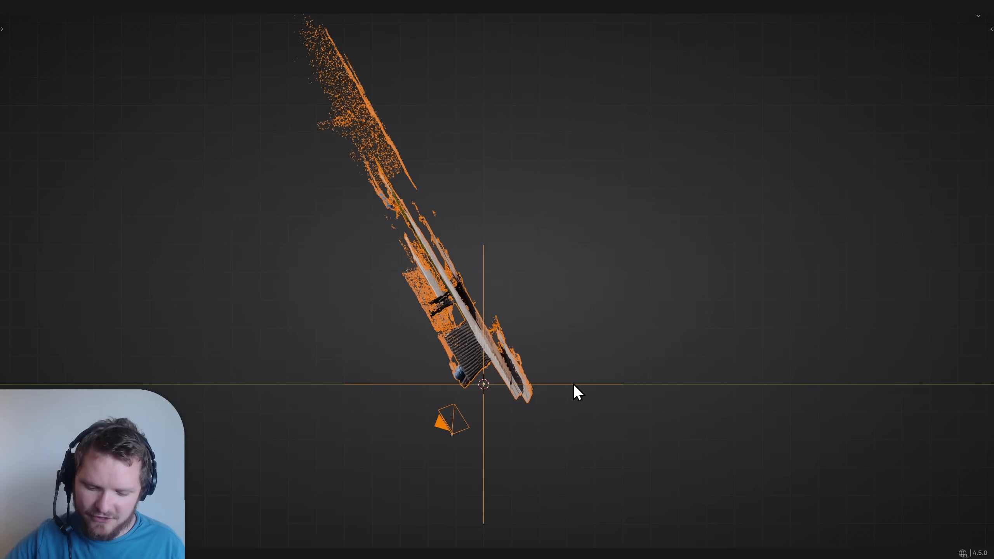
pyautogui.press('r')
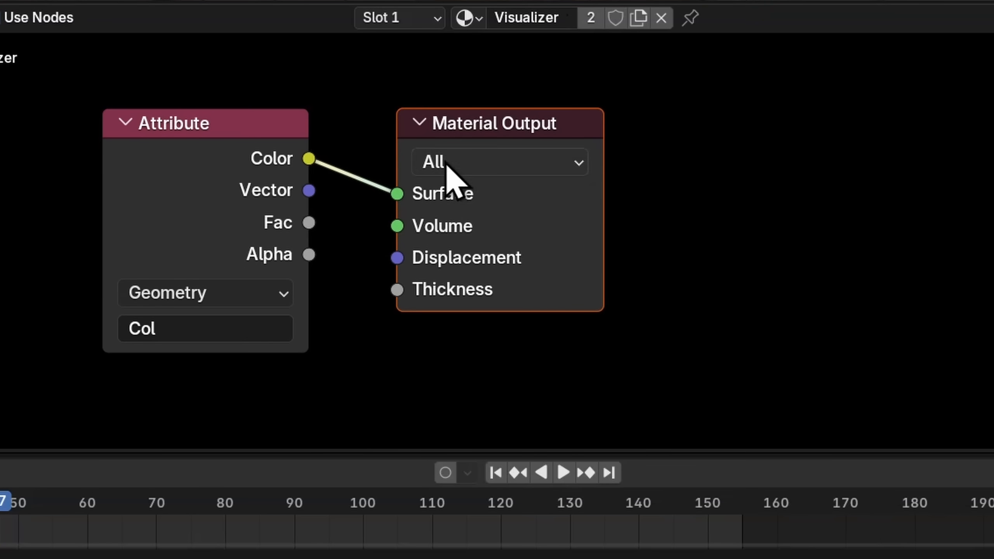
# - Search 'diff' and add that shader node to the cloud's material
pyautogui.write('diff')
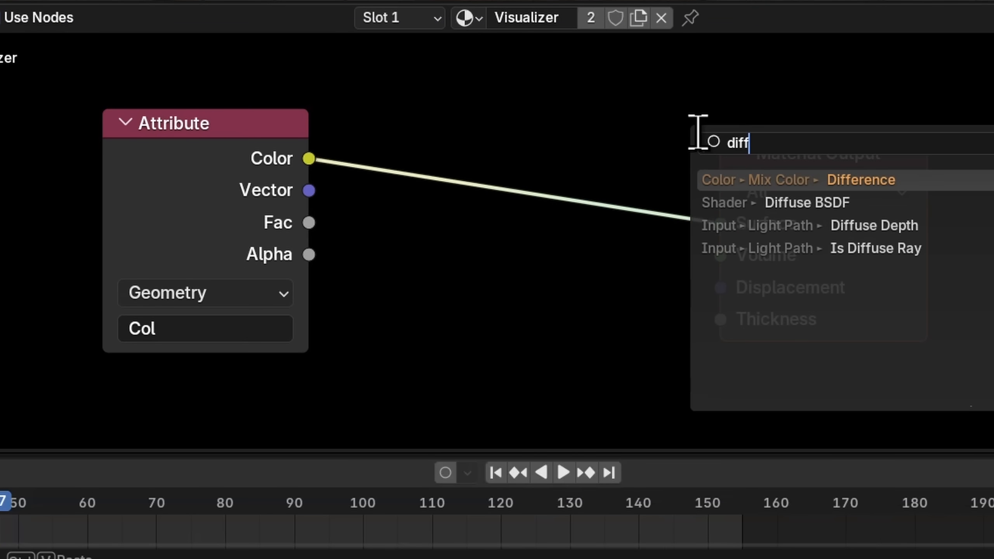
pyautogui.click(806, 202)
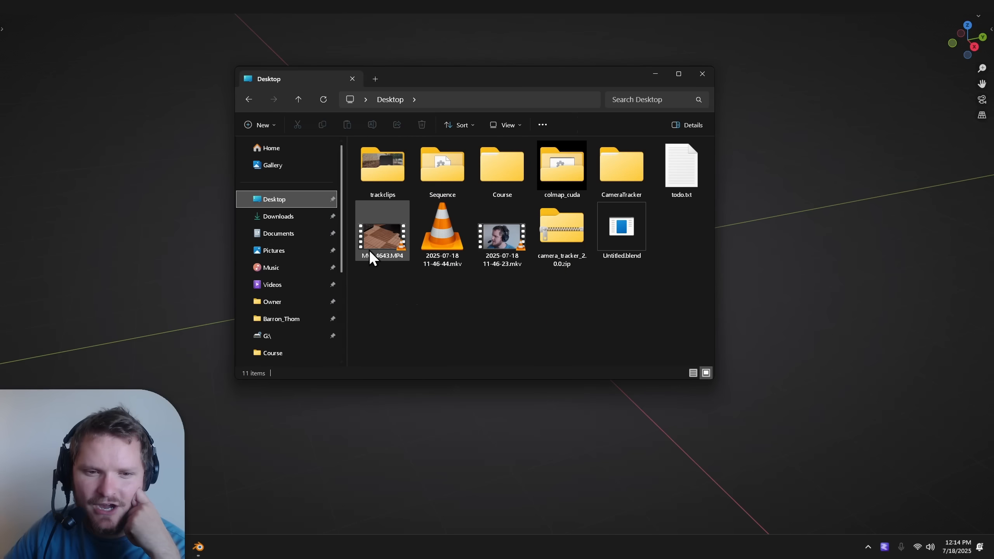
# - Open MVI_4649.MP4 in VLC and pause it partway through
pyautogui.doubleClick(382, 165)
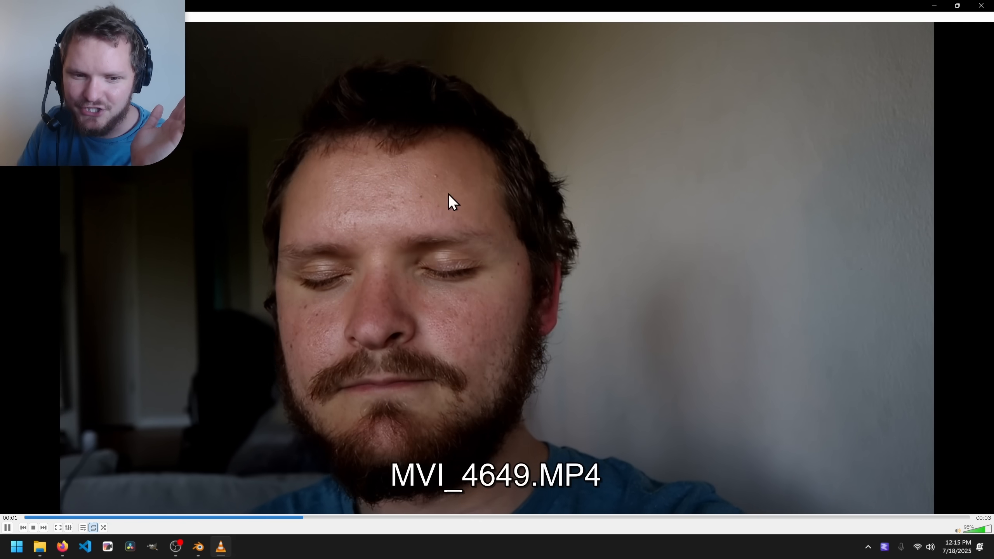
pyautogui.click(42, 527)
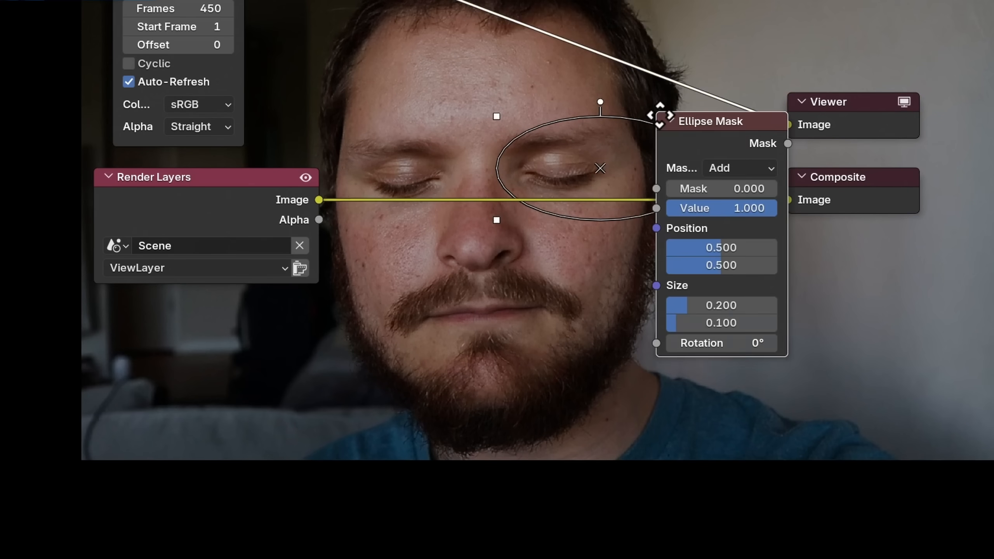
# - Reshape the ellipse over the whole face, keyframe it, and scrub the timeline to verify
pyautogui.moveTo(710, 121); pyautogui.dragTo(392, 290)
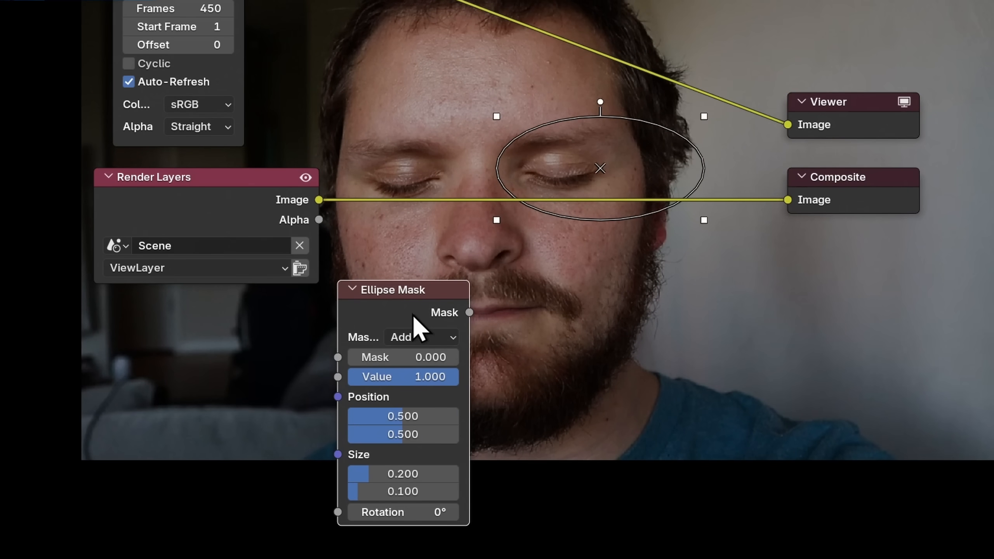
pyautogui.moveTo(599, 168); pyautogui.dragTo(619, 289)
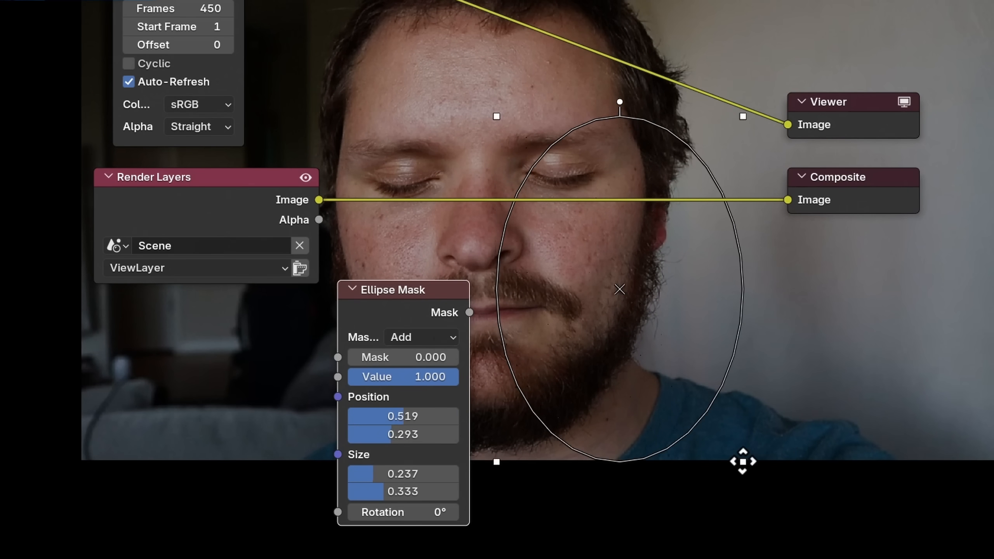
pyautogui.moveTo(619, 289); pyautogui.dragTo(485, 190)
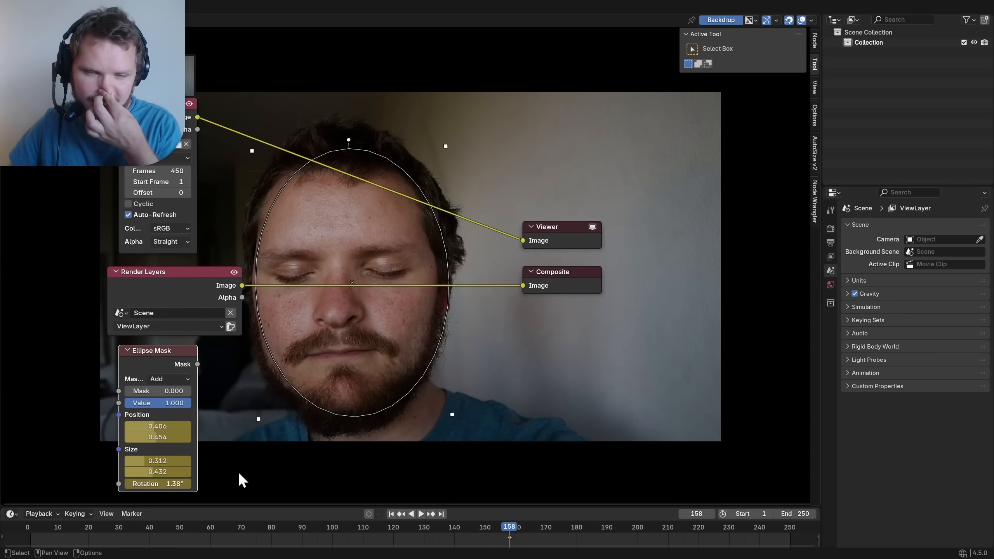
pyautogui.click(391, 513)
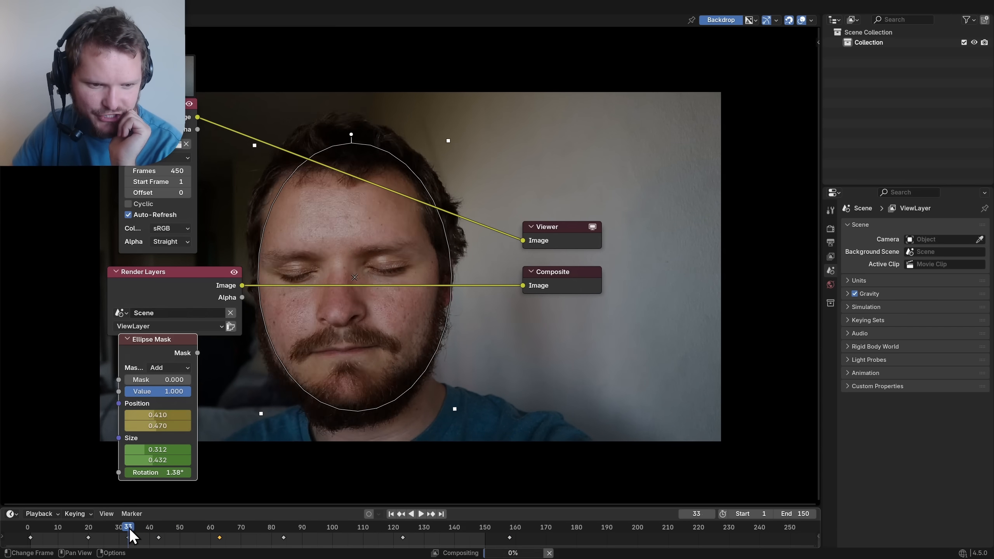
pyautogui.moveTo(127, 527); pyautogui.dragTo(266, 527)
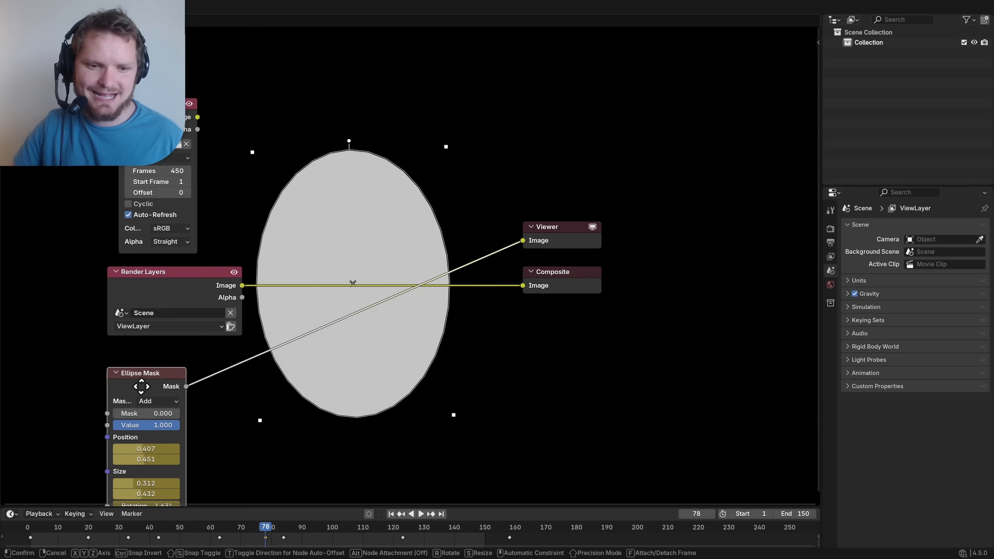
# - Add a Dilate/Erode node to the ellipse mask and adjust its Size
pyautogui.write('dil')
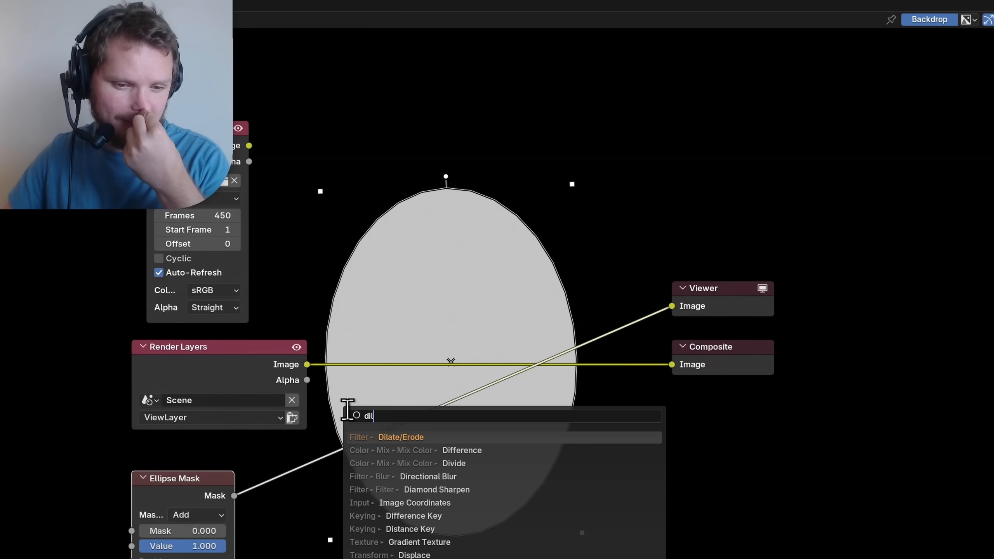
pyautogui.click(400, 436)
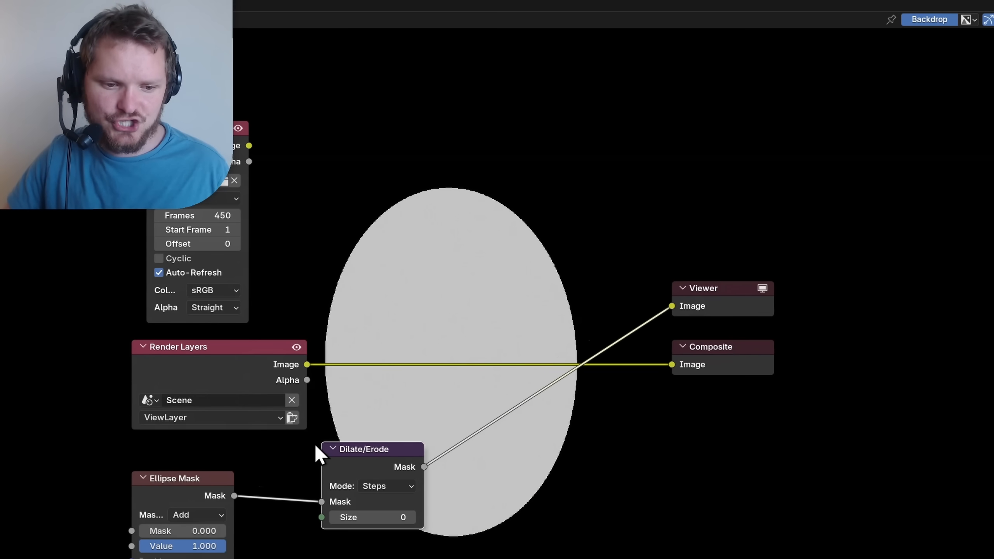
pyautogui.write('40')
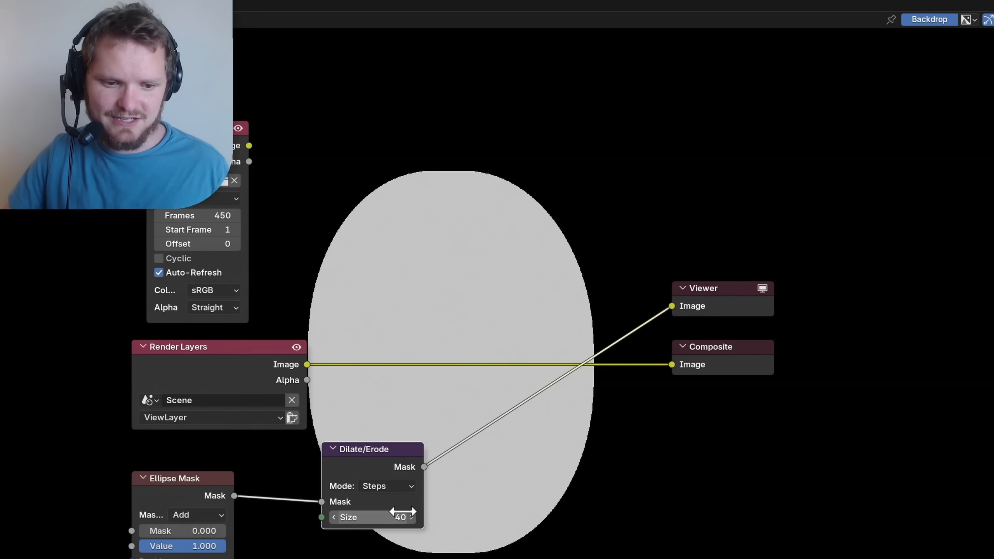
pyautogui.moveTo(418, 517); pyautogui.dragTo(373, 517)
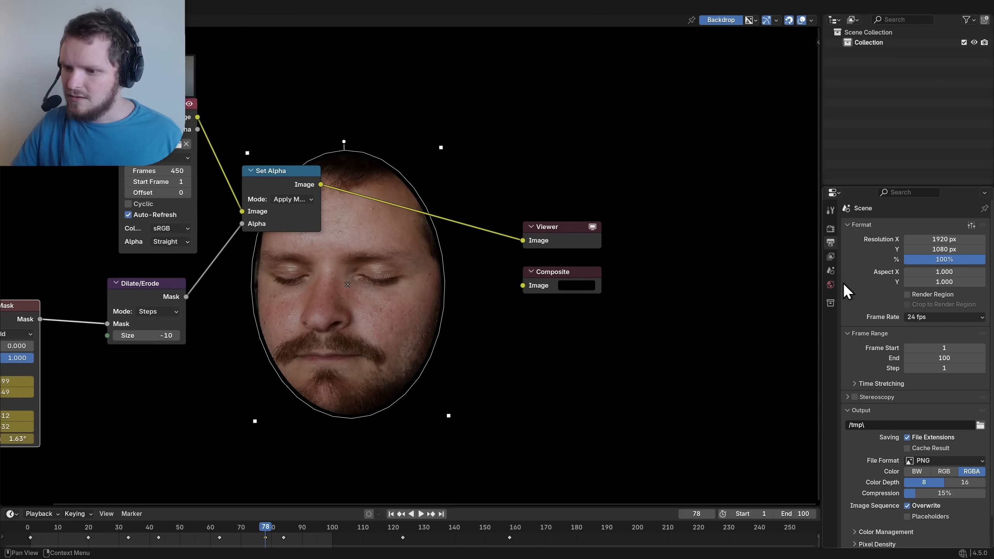
# - Keep PNG as the output format and drag its compression down to 0%
pyautogui.click(944, 460)
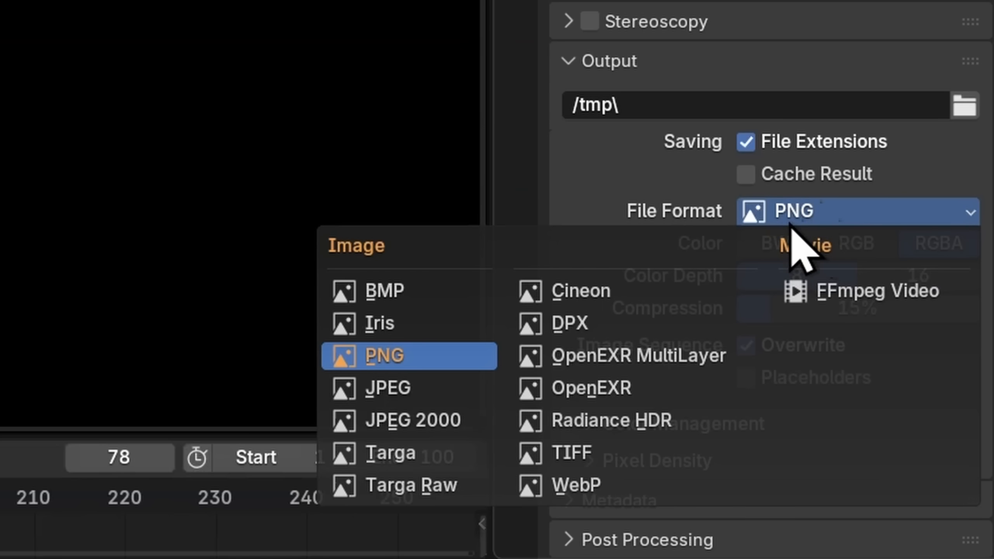
pyautogui.click(379, 355)
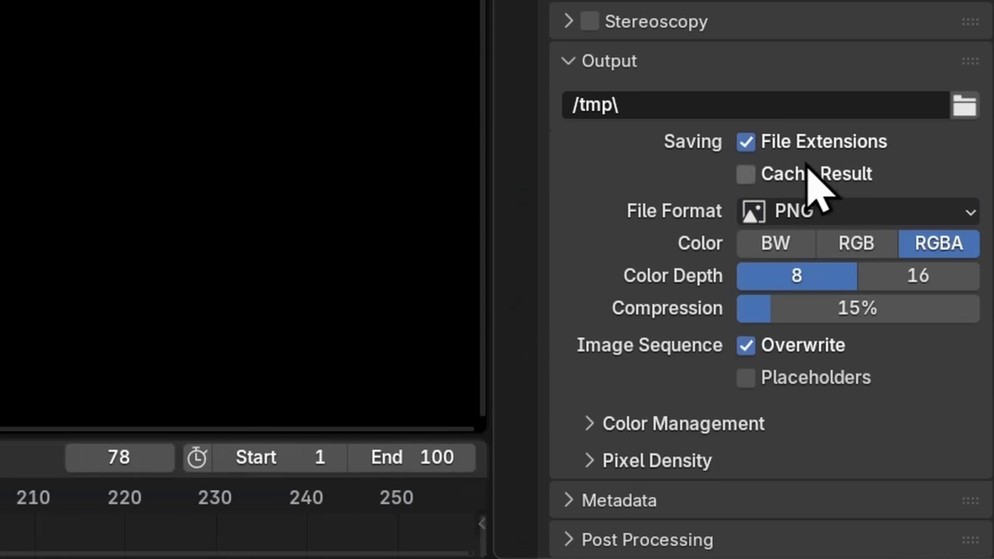
pyautogui.moveTo(811, 309); pyautogui.dragTo(761, 308)
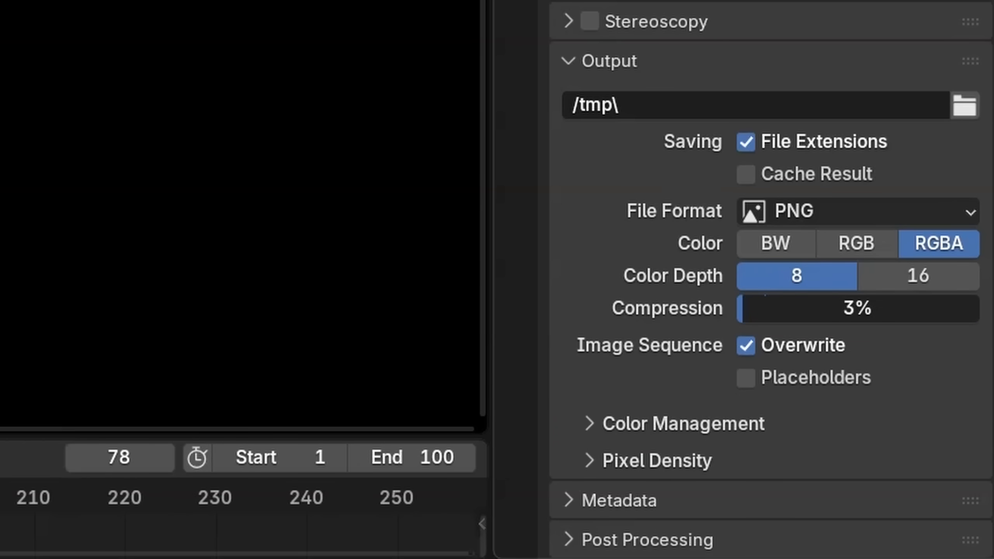
pyautogui.moveTo(824, 308); pyautogui.dragTo(741, 309)
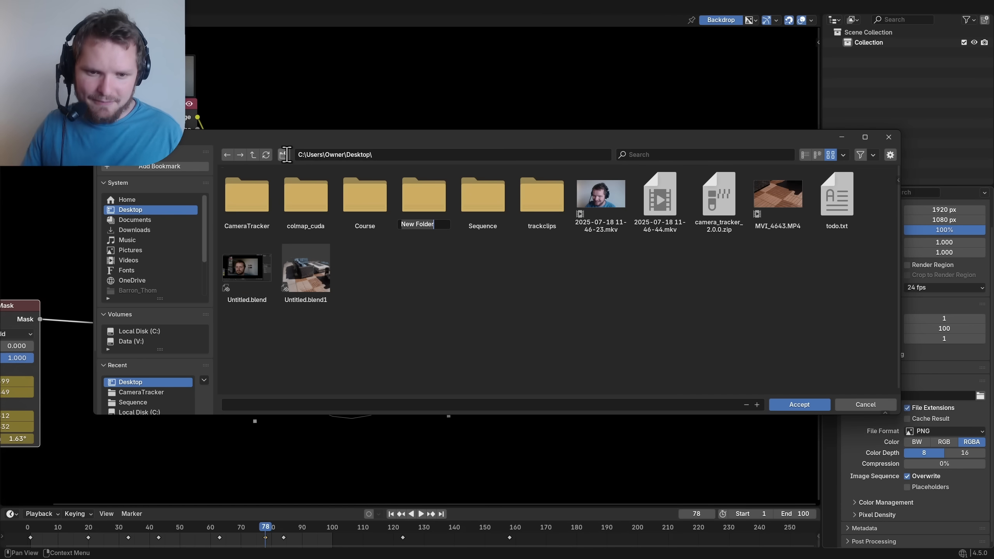
# - Set the render output location to a new customsequence folder on the Desktop
pyautogui.write('customsequence\\')
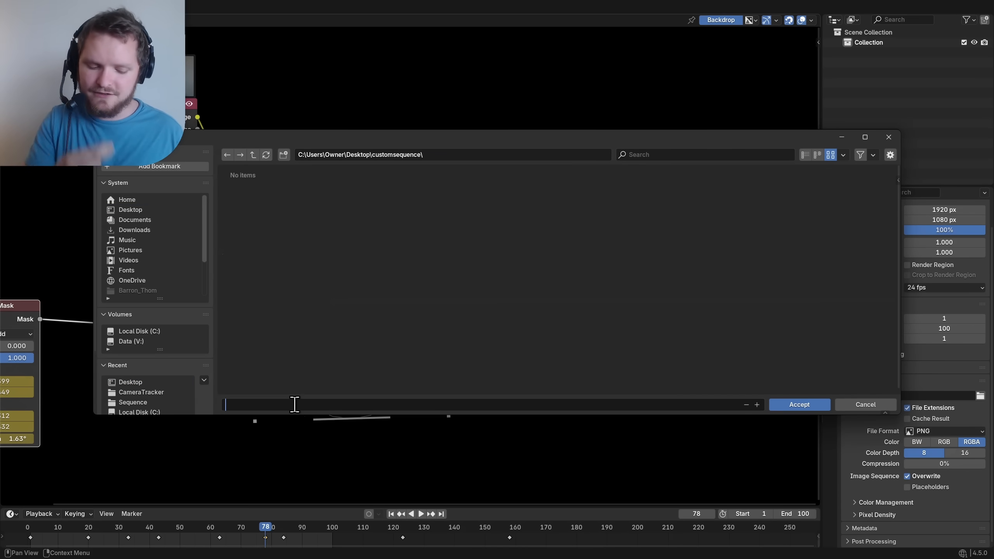
pyautogui.click(798, 404)
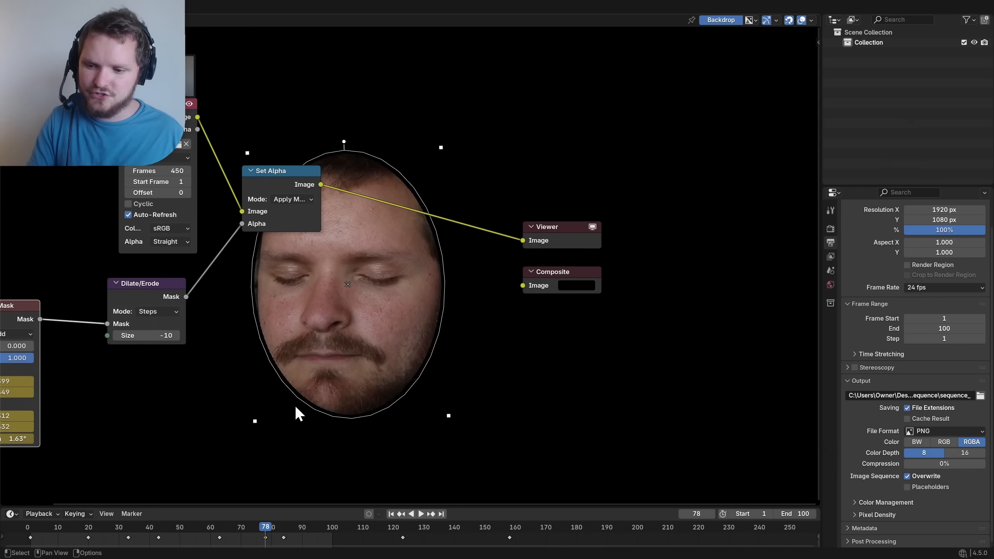
pyautogui.moveTo(322, 184); pyautogui.dragTo(521, 288)
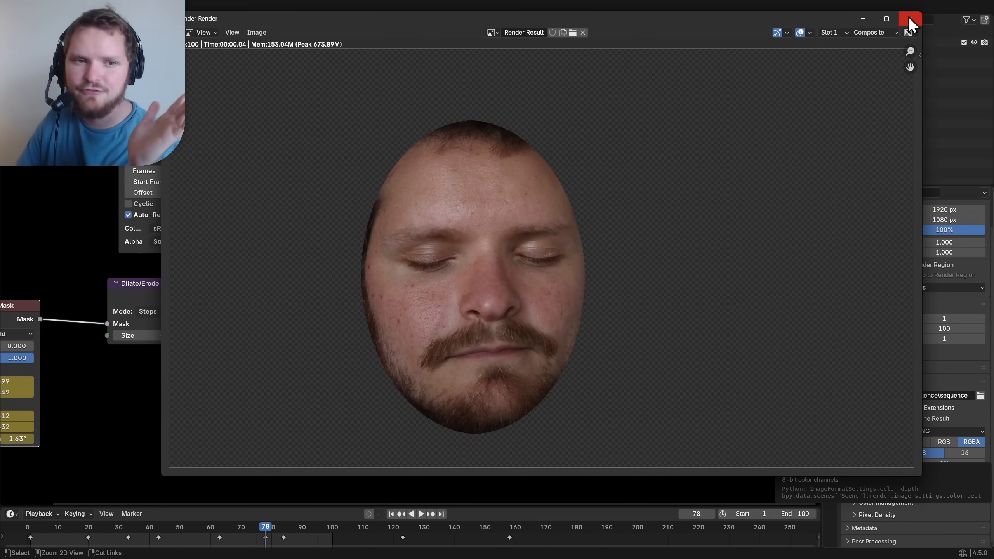
# - Close the Render Result window to return to the 3D Viewport
pyautogui.click(909, 19)
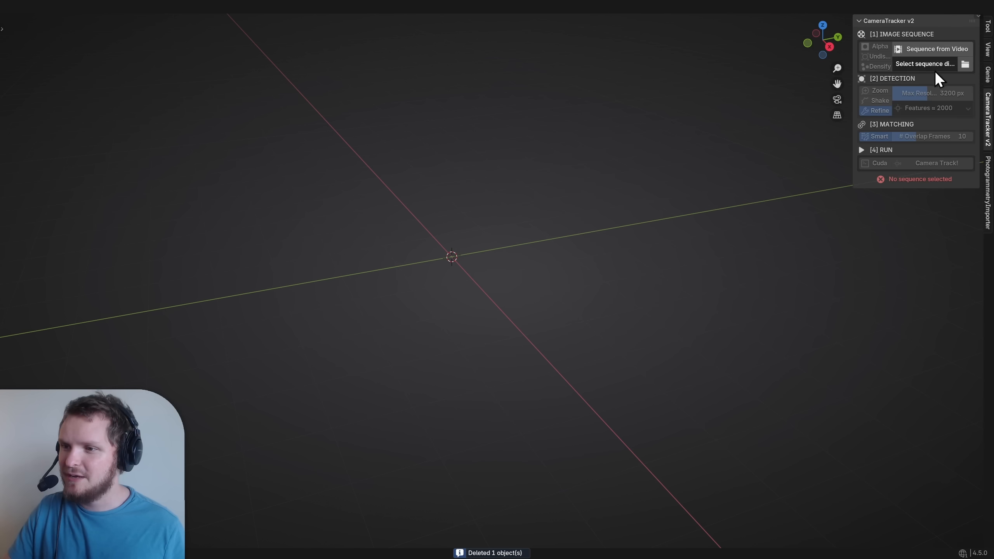
# - Point CameraTracker v2 at customsequence, enable Undistort, and set about 4000 features
pyautogui.click(964, 63)
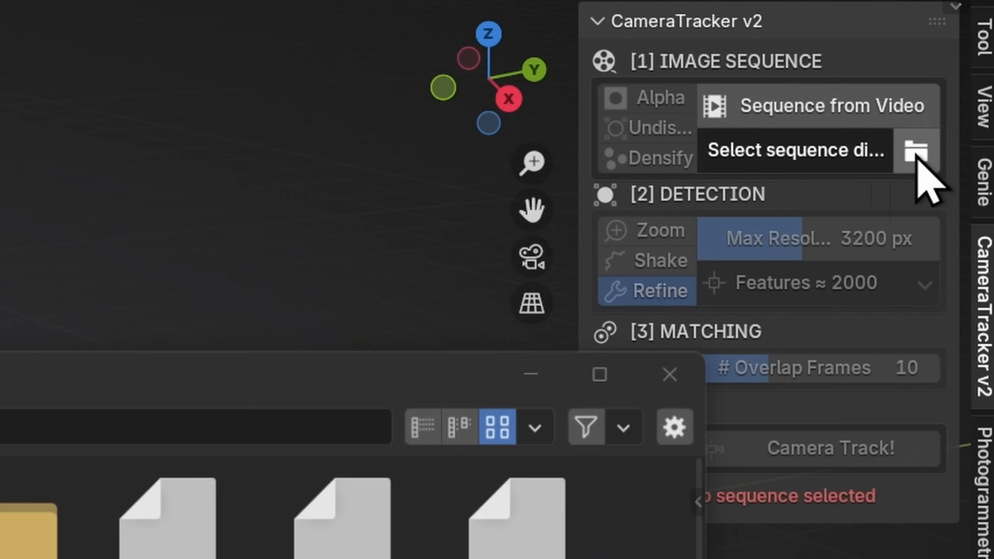
pyautogui.click(908, 150)
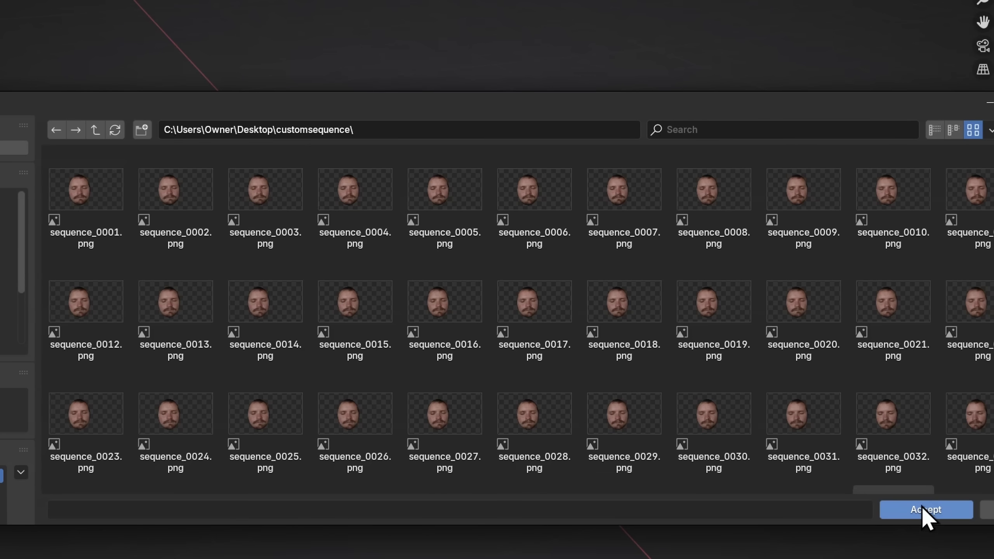
pyautogui.click(925, 509)
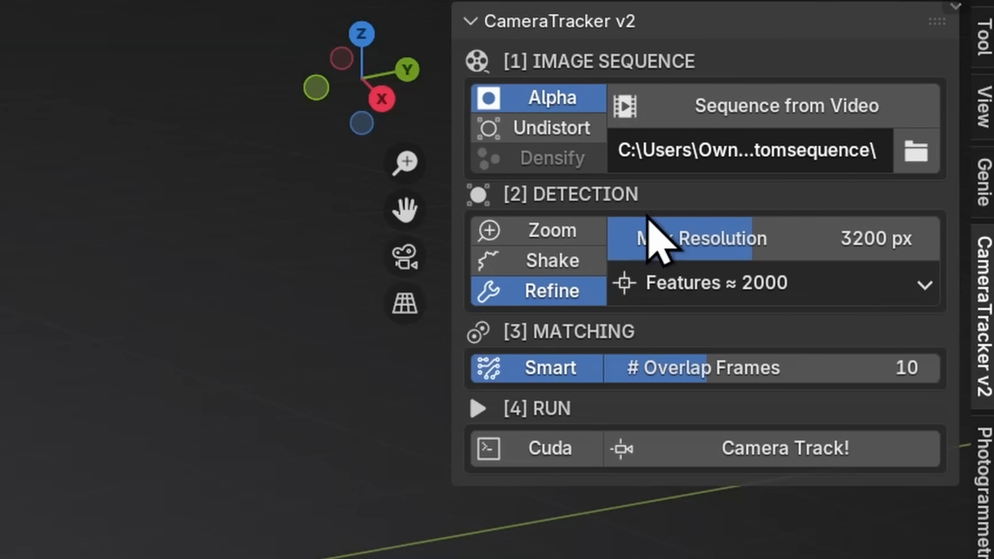
pyautogui.moveTo(624, 184)
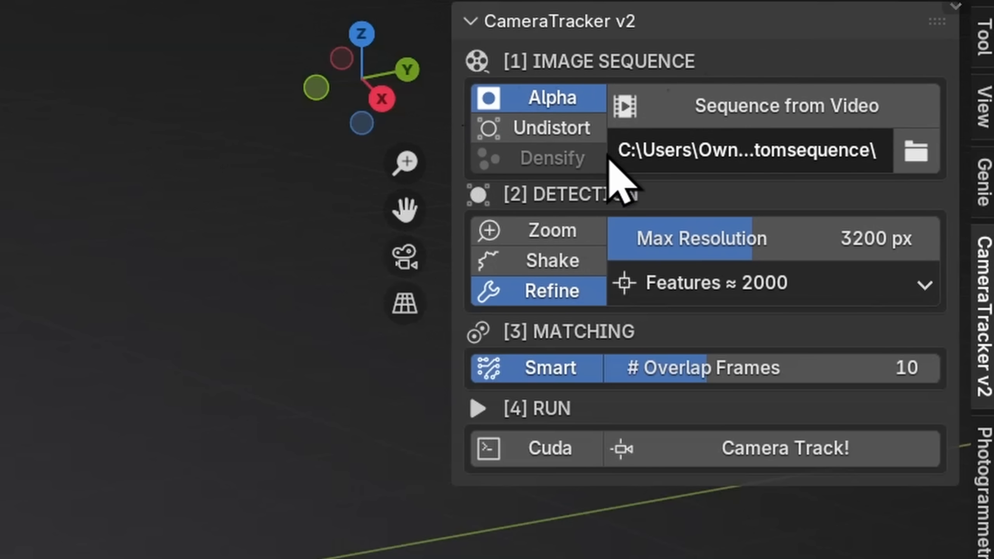
pyautogui.click(551, 128)
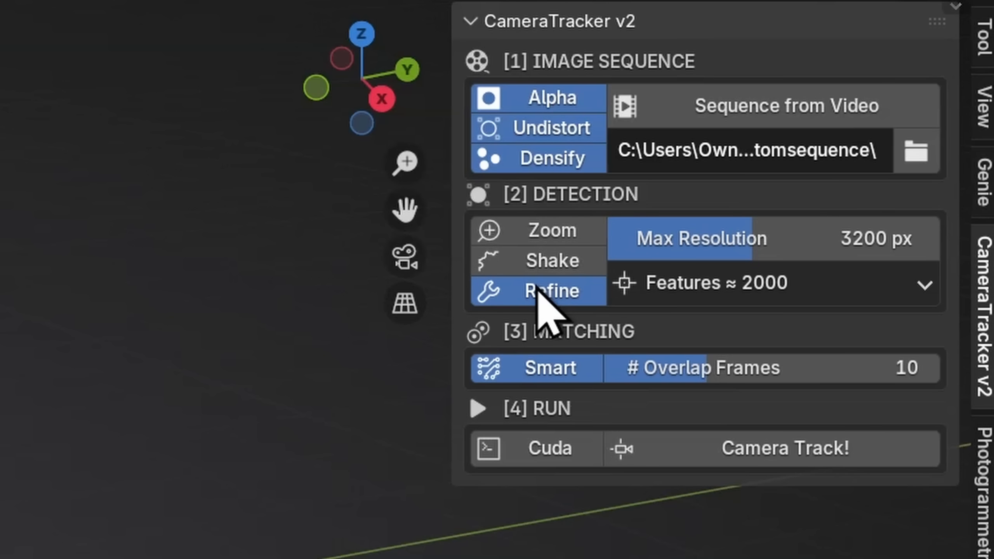
pyautogui.moveTo(779, 248)
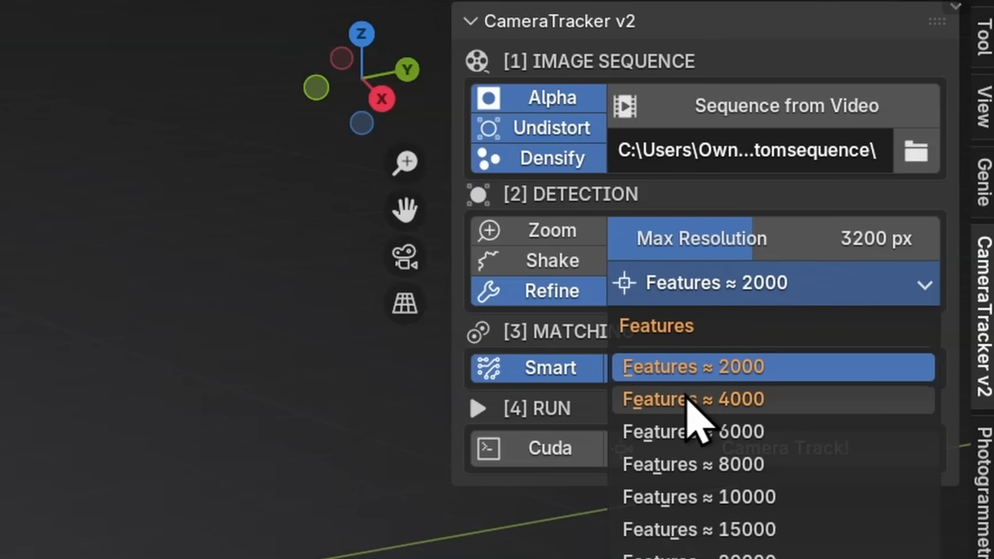
pyautogui.click(694, 399)
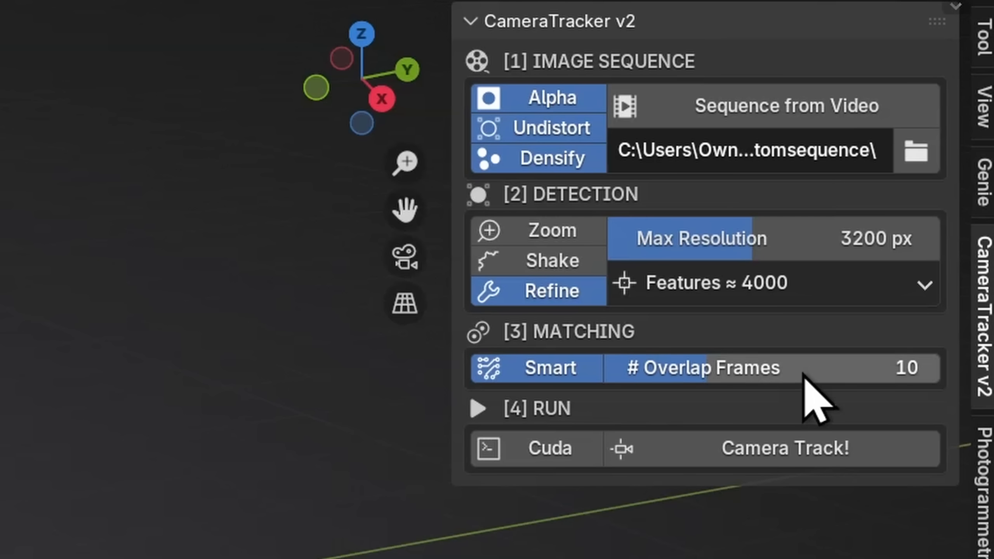
pyautogui.moveTo(146, 481)
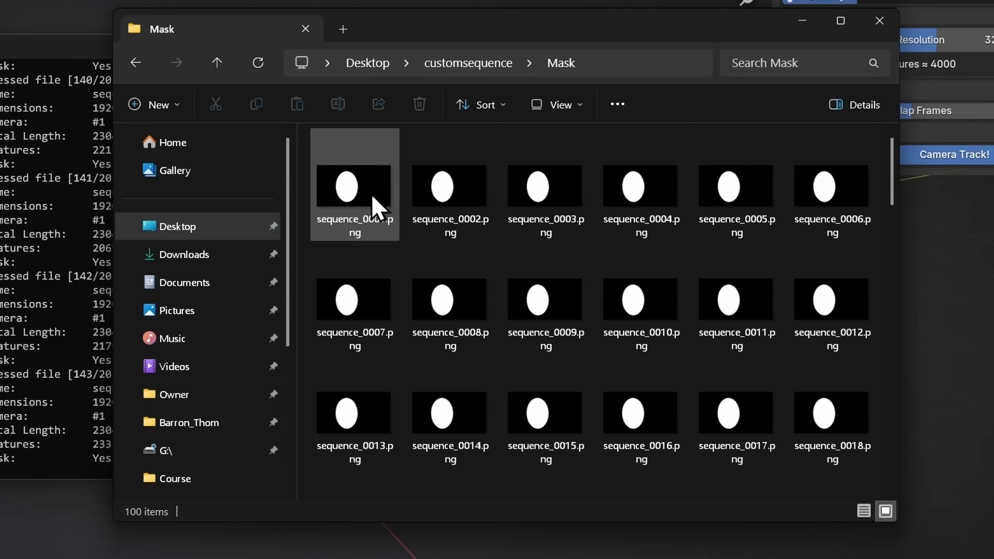
# - View the mask images in the customsequence Mask folder
pyautogui.click(545, 412)
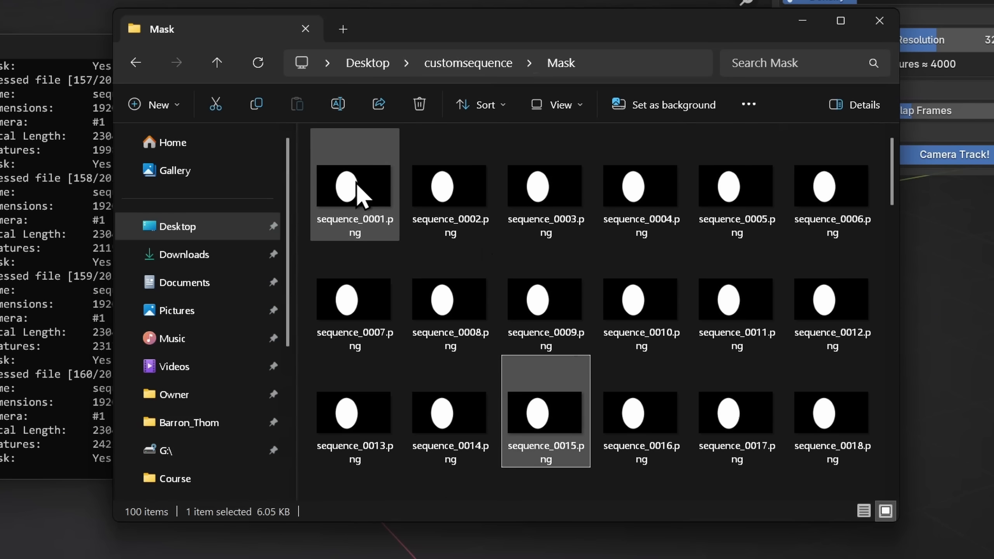
pyautogui.click(216, 62)
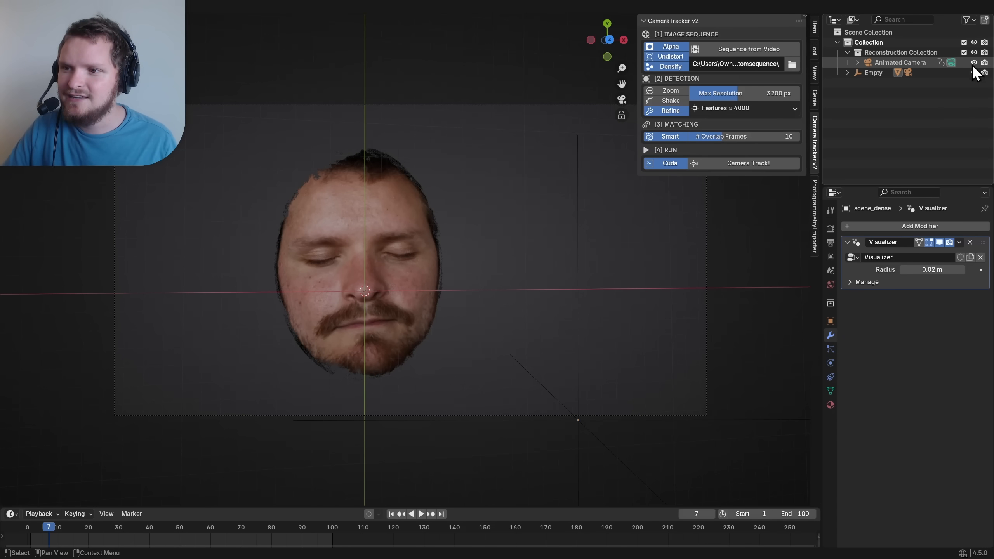
# - Hide the dense point cloud and add a Movie Clip background to Animated Camera
pyautogui.click(848, 72)
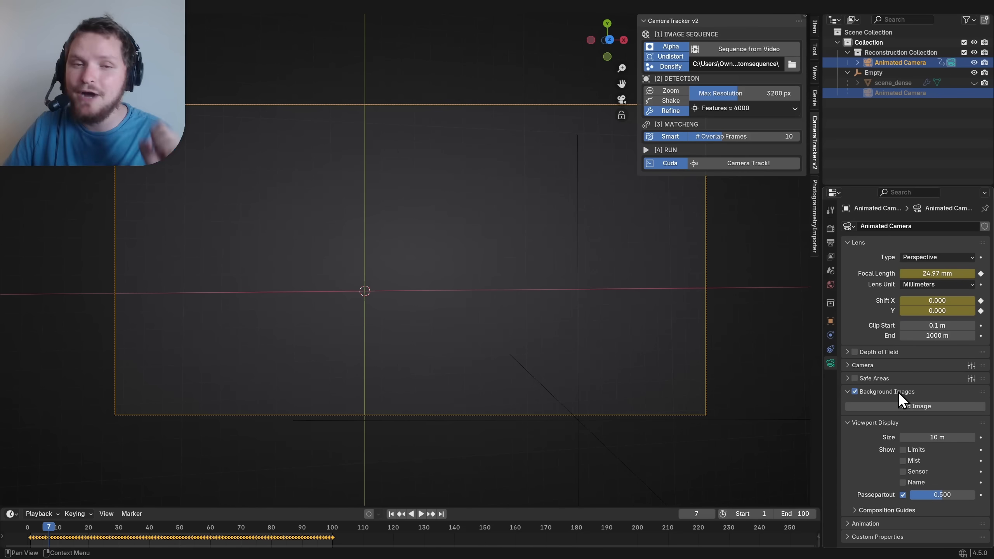
pyautogui.moveTo(914, 407)
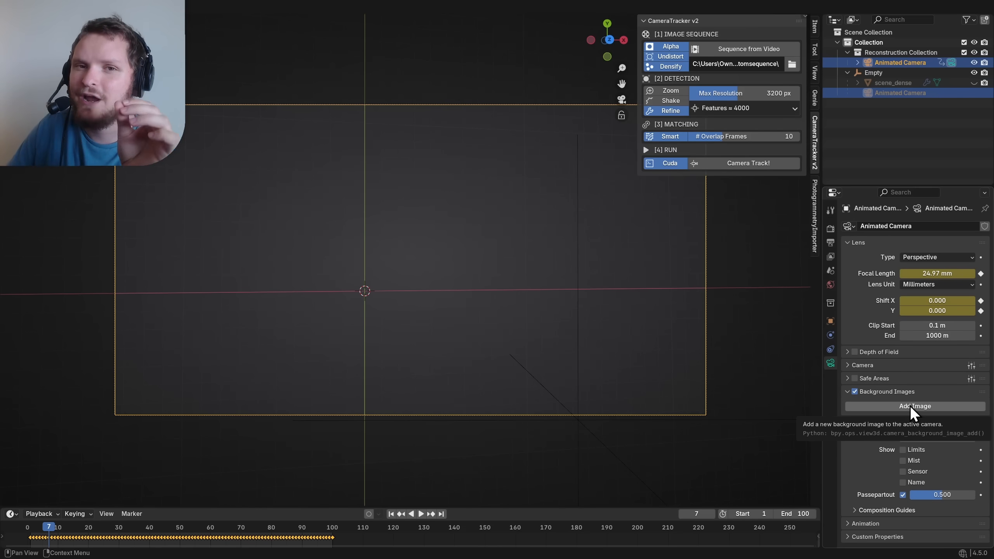
pyautogui.click(915, 405)
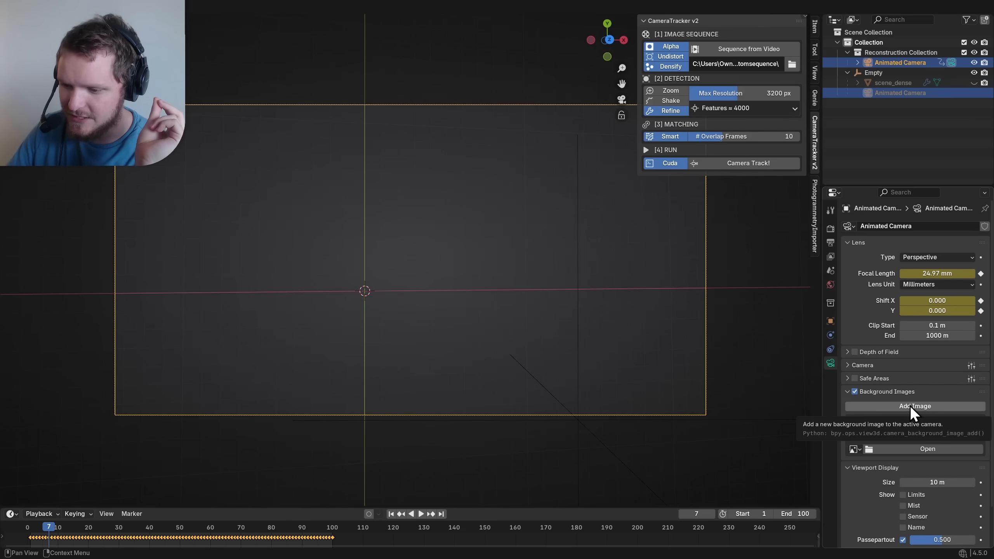
pyautogui.click(913, 406)
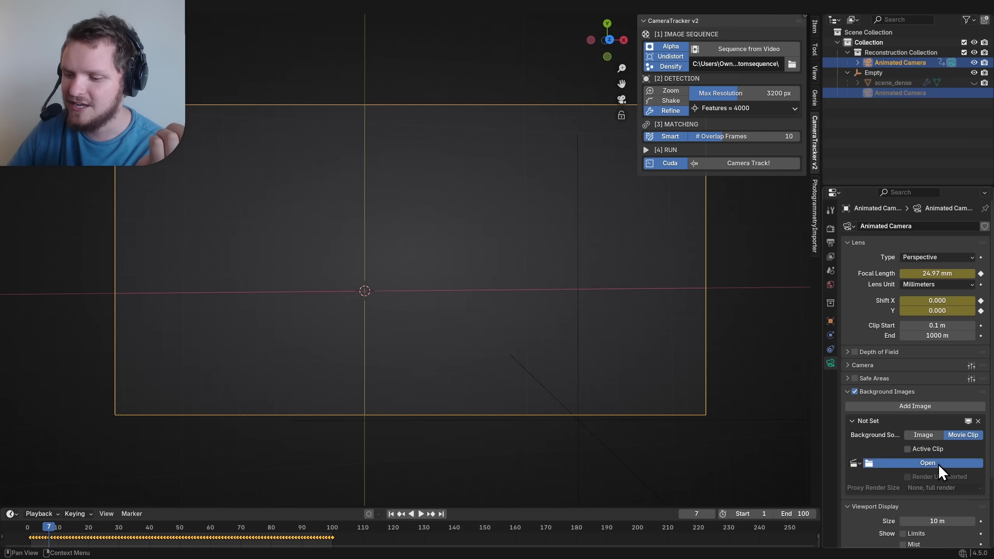
pyautogui.click(926, 463)
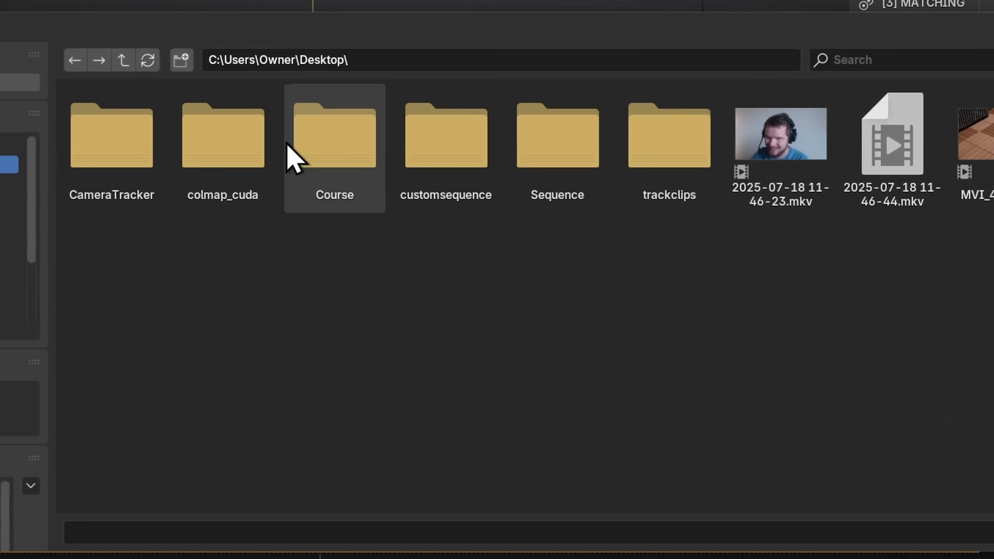
pyautogui.moveTo(386, 153)
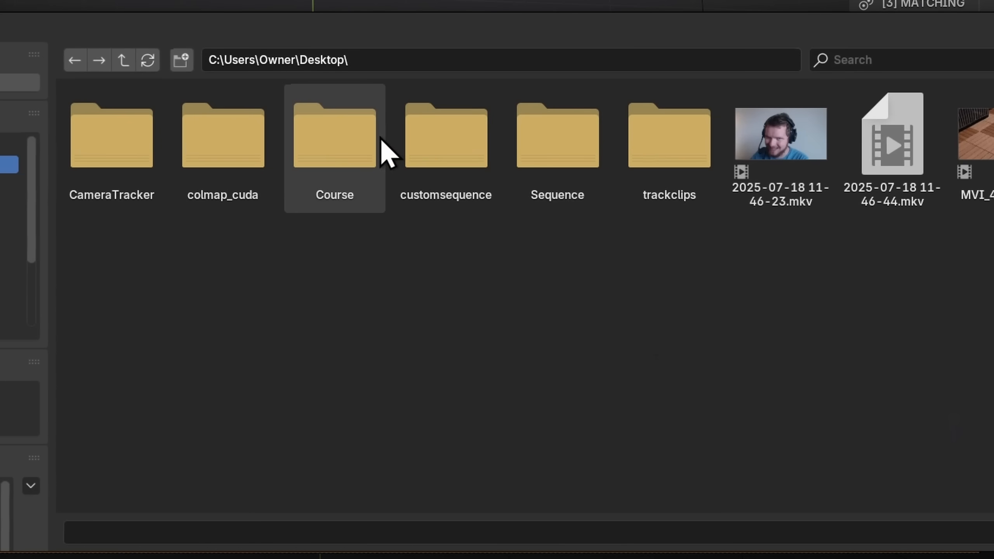
# - Browse into customsequence and its Undistorted frames folder for the background footage
pyautogui.doubleClick(445, 135)
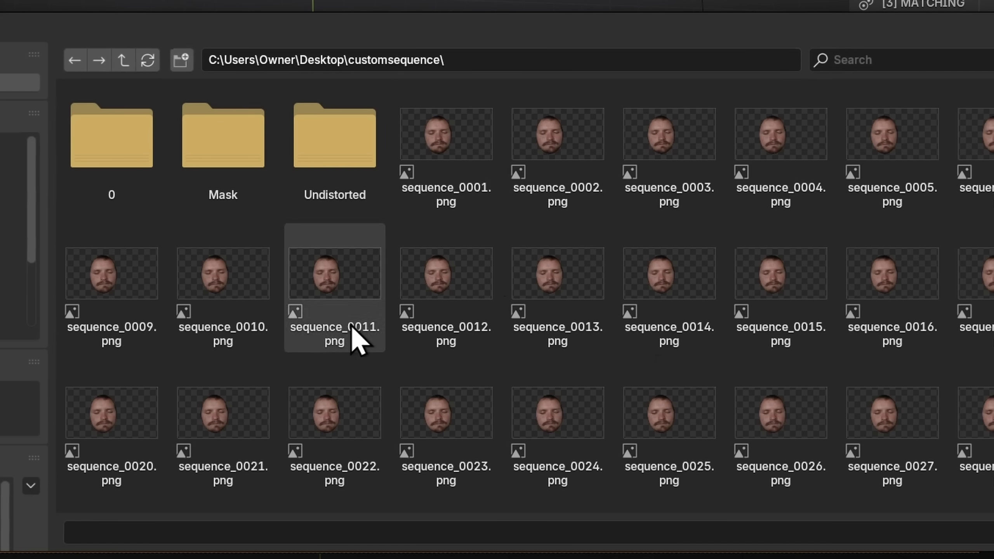
pyautogui.doubleClick(334, 134)
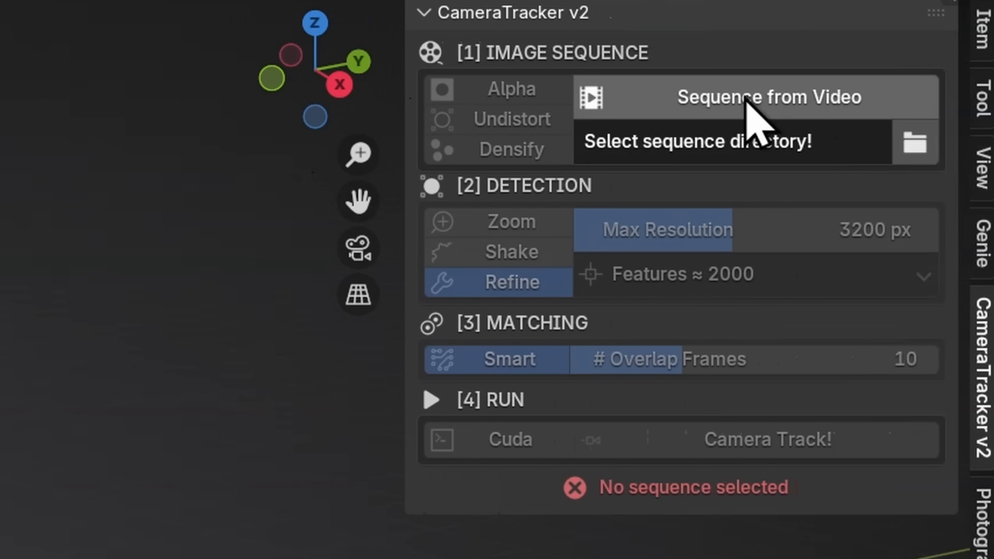
pyautogui.moveTo(513, 127)
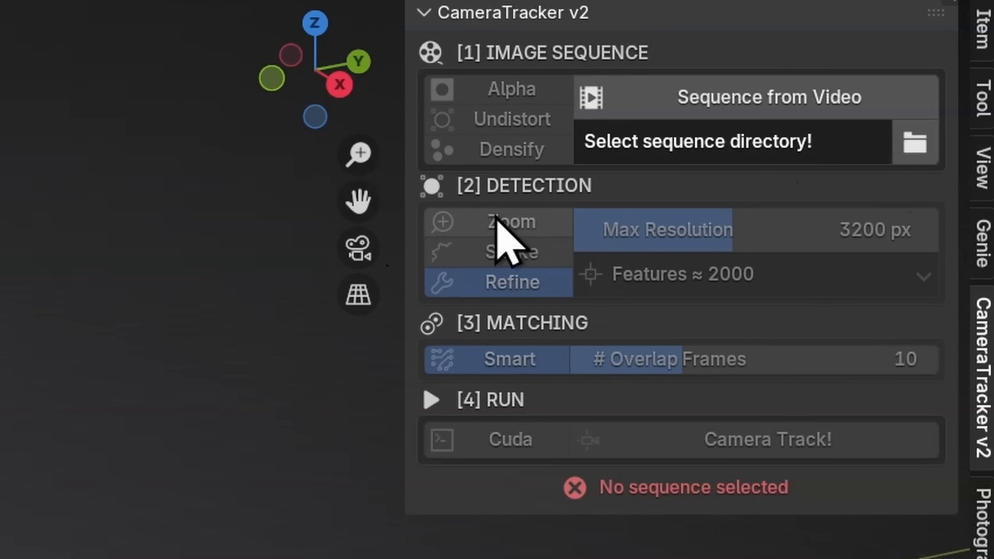
pyautogui.moveTo(786, 304)
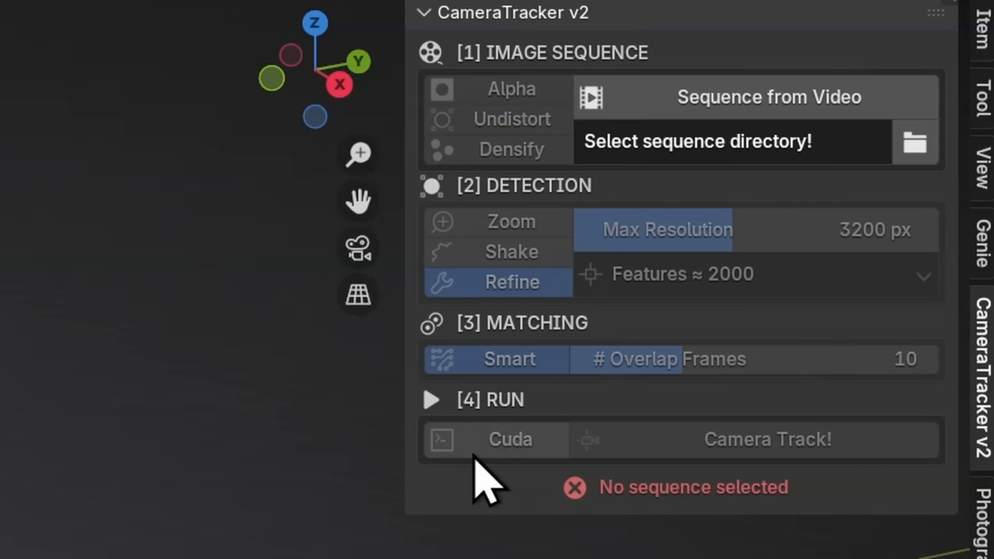
pyautogui.moveTo(500, 440)
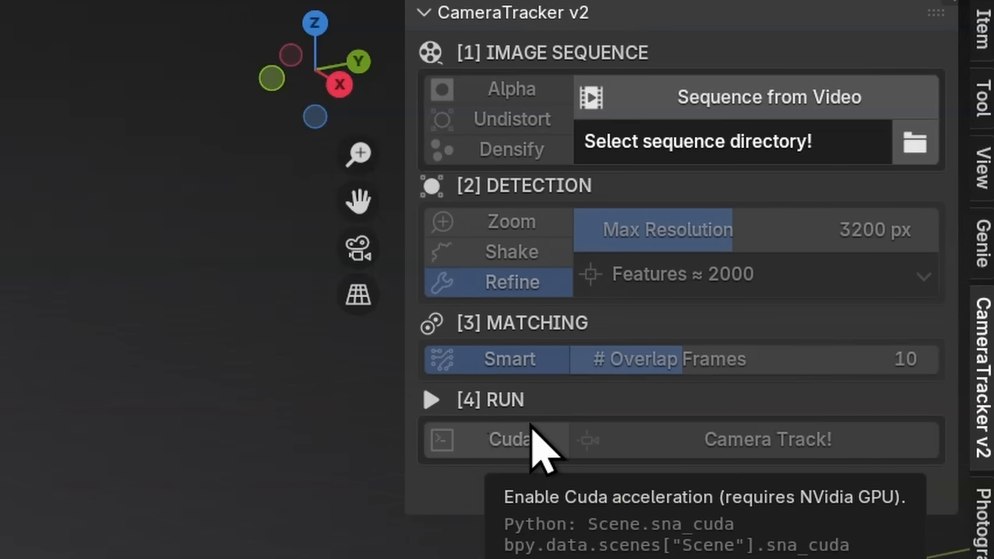